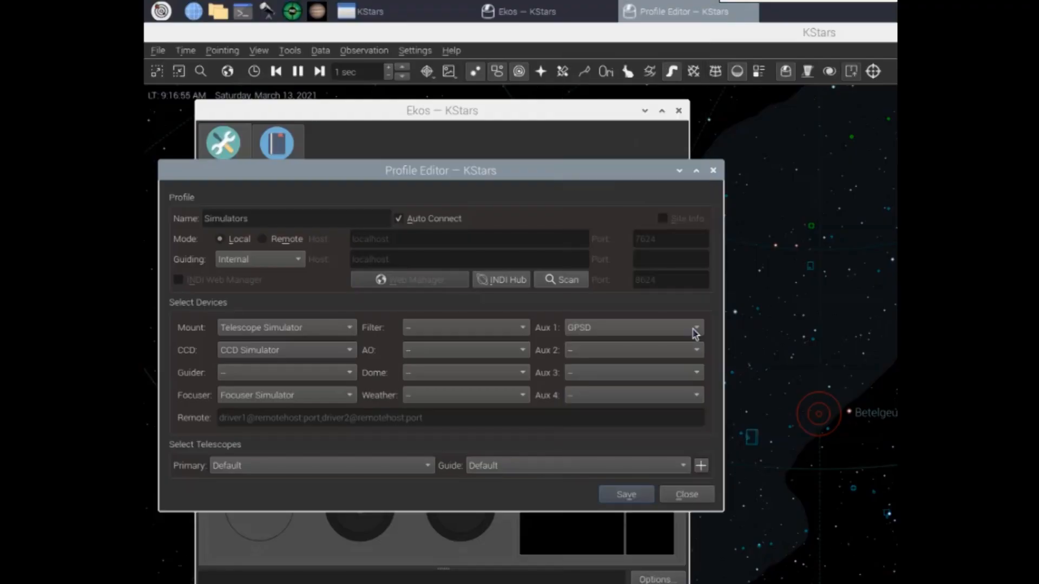
Choose GPSD as the Aux 1 device in the Simulators profile.
{"action": "left_click", "coordinate": [694, 327]}
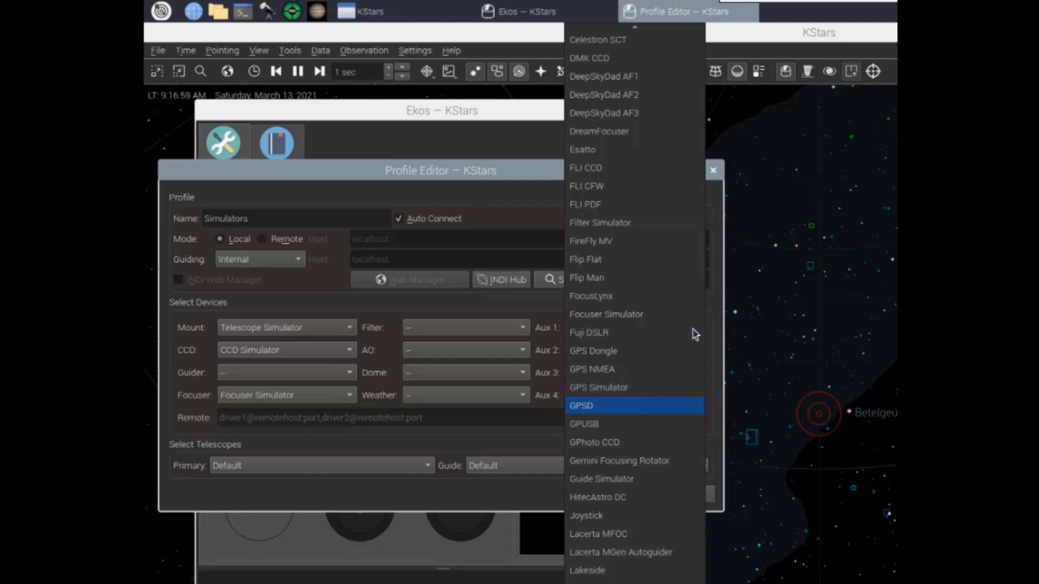
{"action": "left_click", "coordinate": [581, 405]}
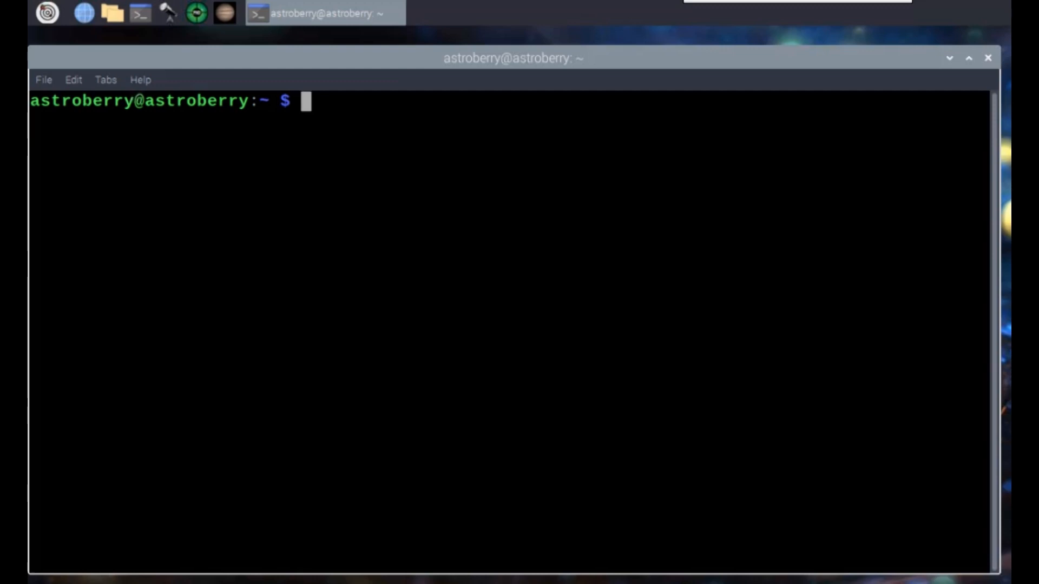
{"action": "mouse_move", "coordinate": [380, 570]}
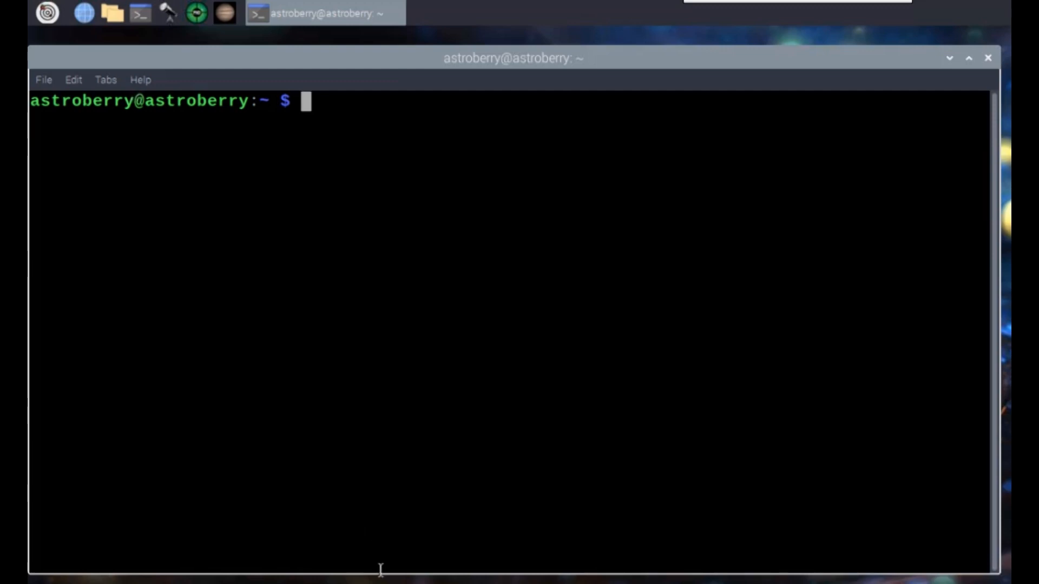
{"action": "mouse_move", "coordinate": [344, 290]}
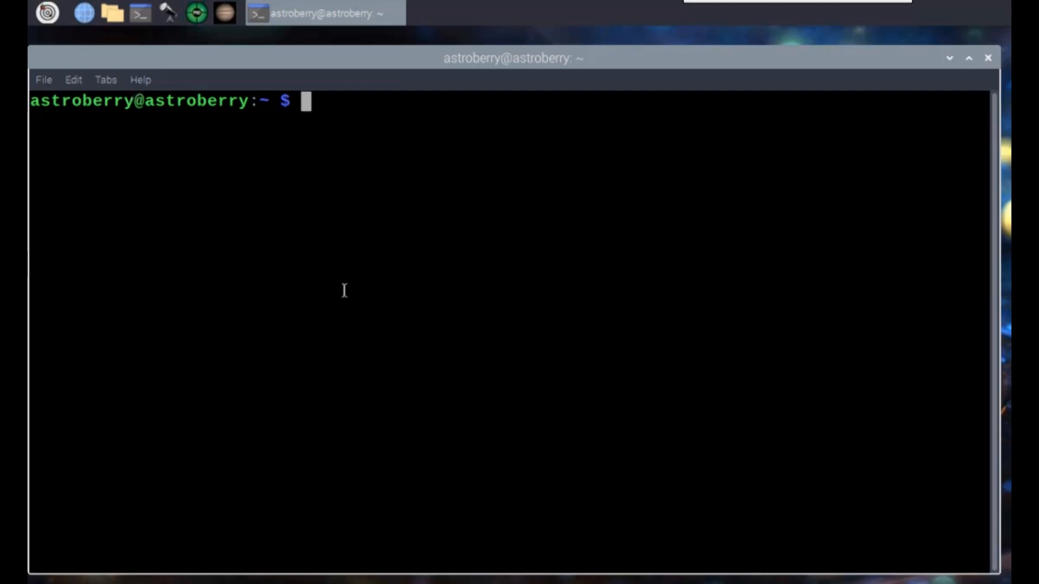
{"action": "mouse_move", "coordinate": [218, 70]}
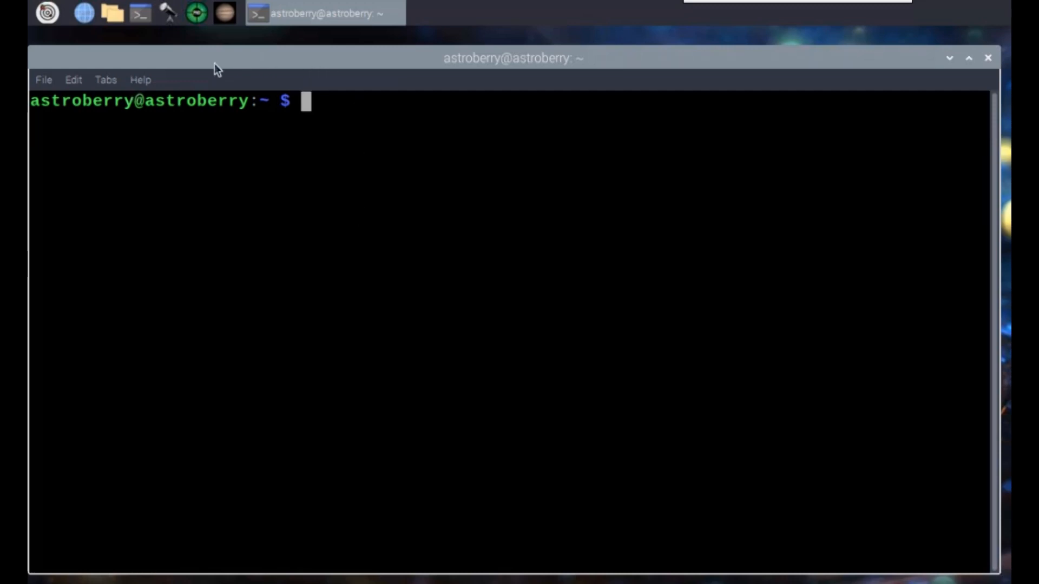
Raise the LXTerminal Monospace Regular font from size 16 to 18 in Preferences.
{"action": "left_click", "coordinate": [73, 80]}
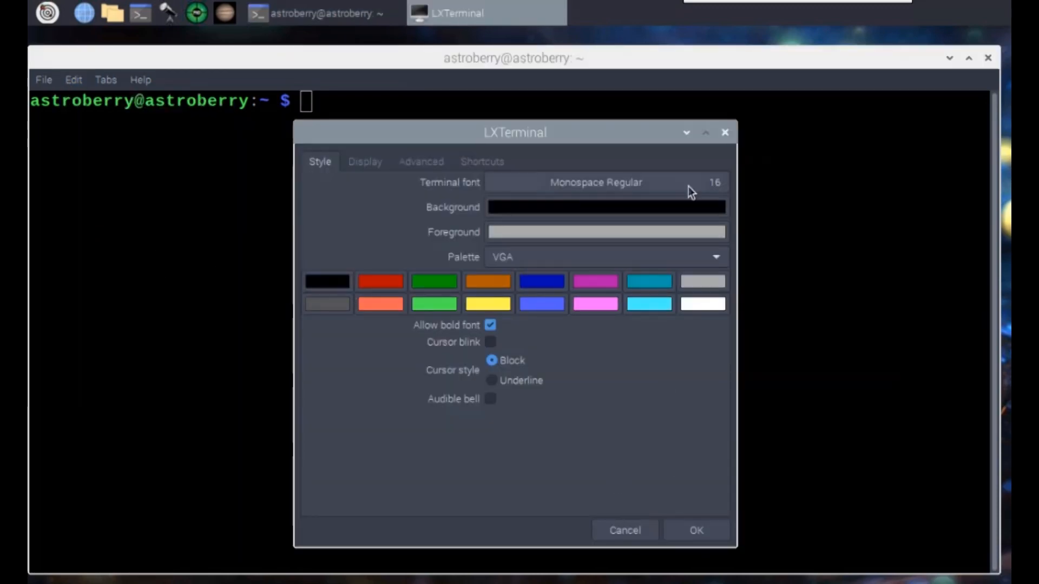
{"action": "left_click", "coordinate": [595, 182]}
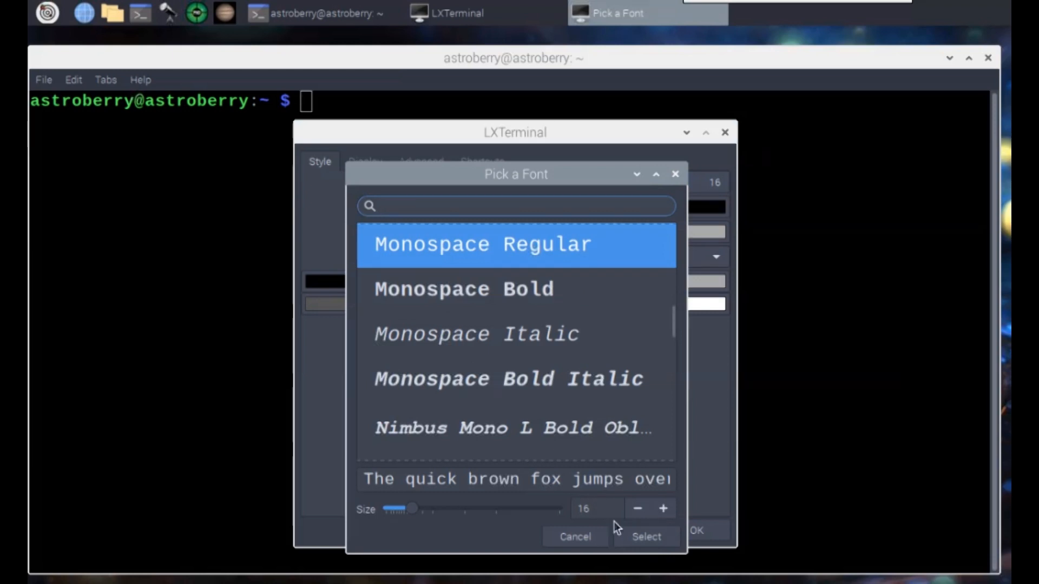
{"action": "left_click", "coordinate": [662, 508]}
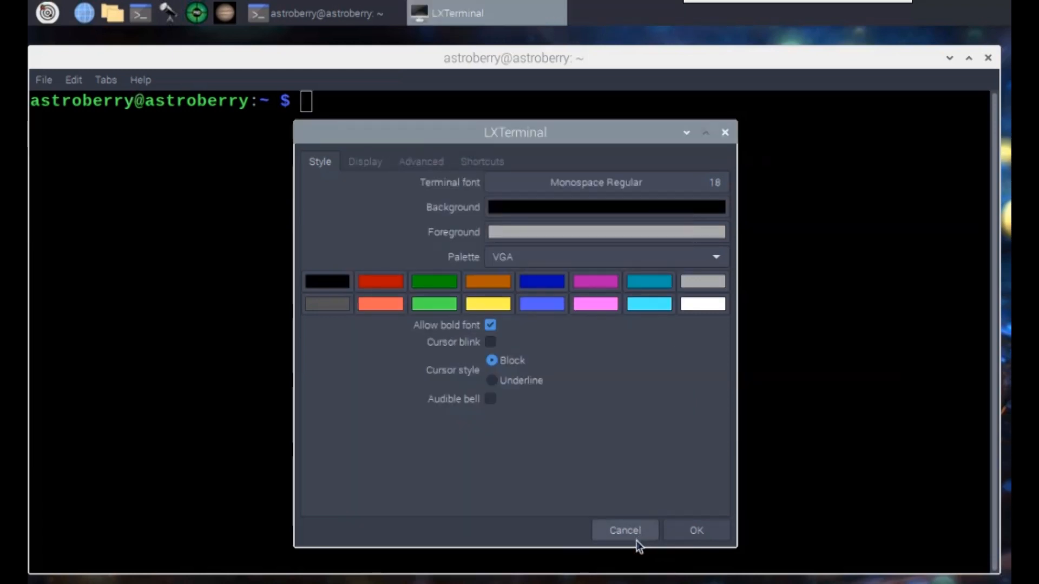
{"action": "left_click", "coordinate": [623, 530]}
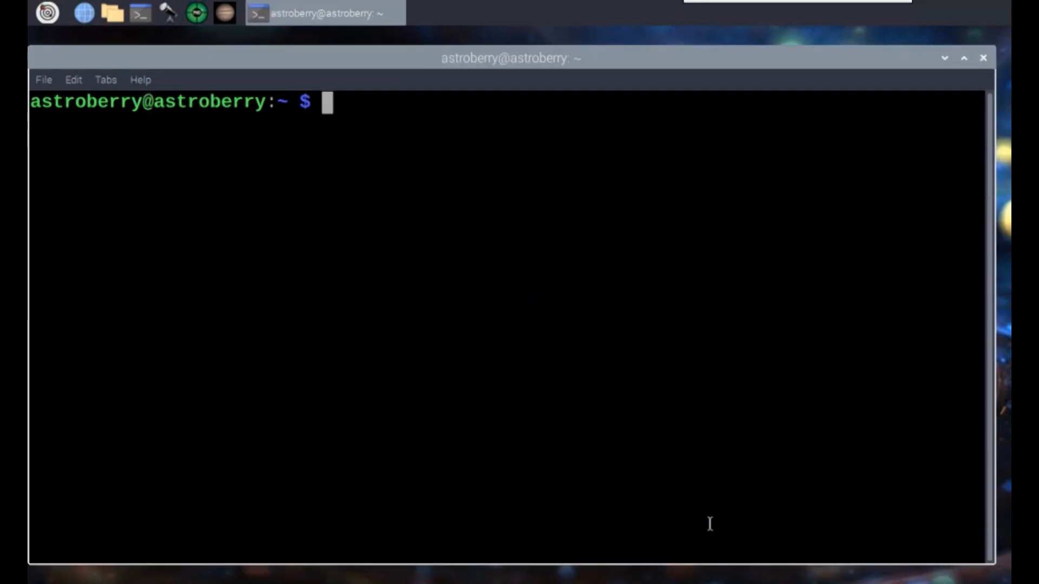
{"action": "mouse_move", "coordinate": [696, 489]}
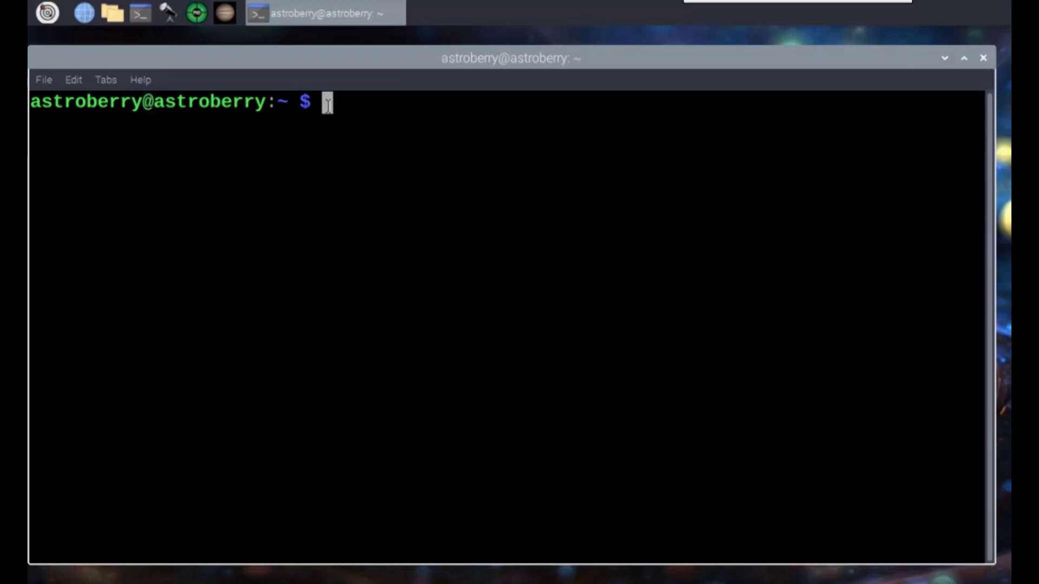
Open /etc/location.conf in nano with sudo, review the Warsaw coordinates, then exit.
{"action": "right_click", "coordinate": [327, 104]}
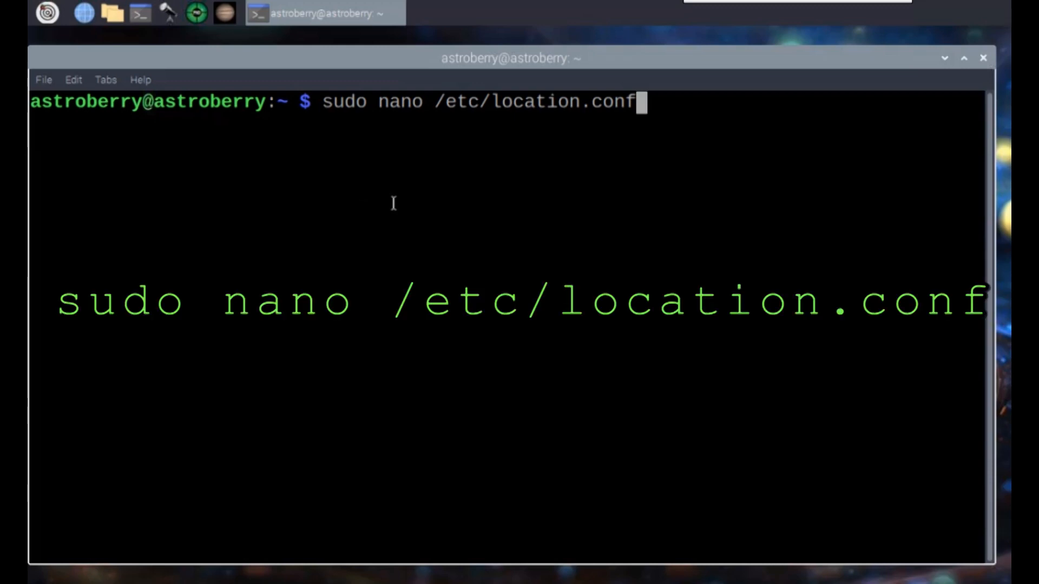
{"action": "key", "text": "Return"}
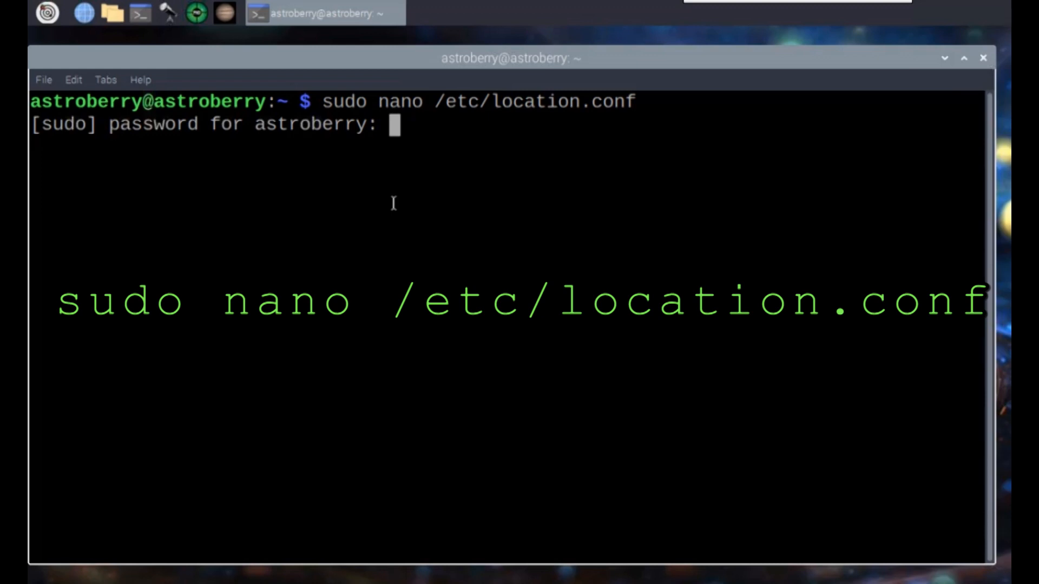
{"action": "key", "text": "Return"}
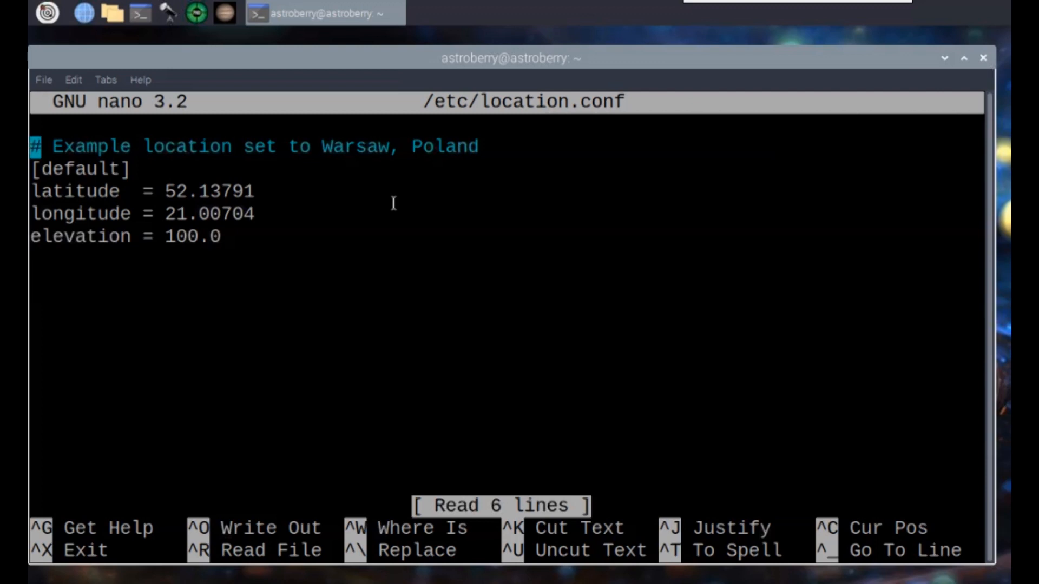
{"action": "key", "text": "ctrl+x"}
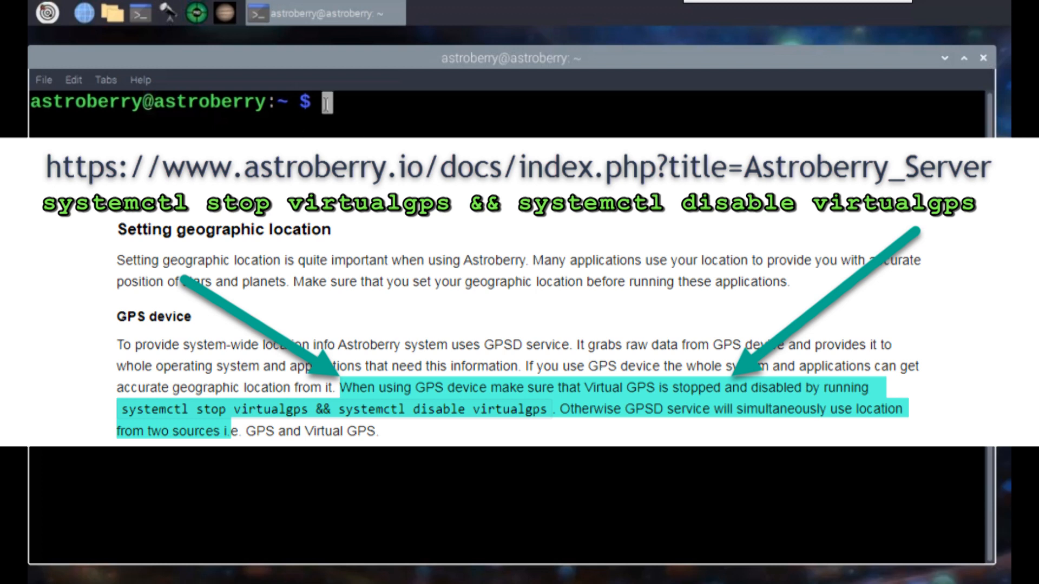
Stop and disable the virtualgps service, authenticating with the admin password.
{"action": "type", "text": "systemctl stop virtualgps && systemctl disable virtualgps"}
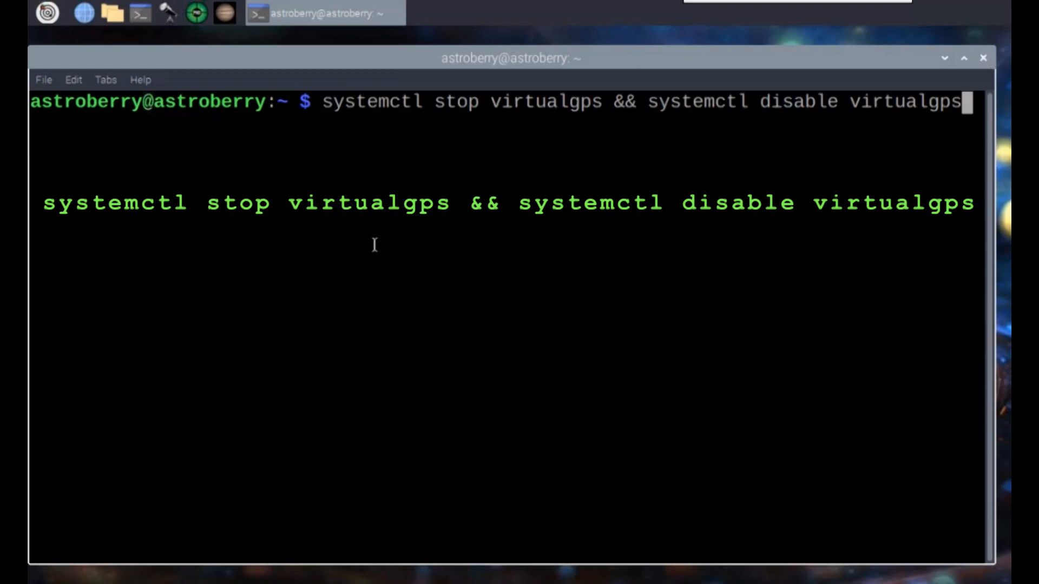
{"action": "mouse_move", "coordinate": [430, 271]}
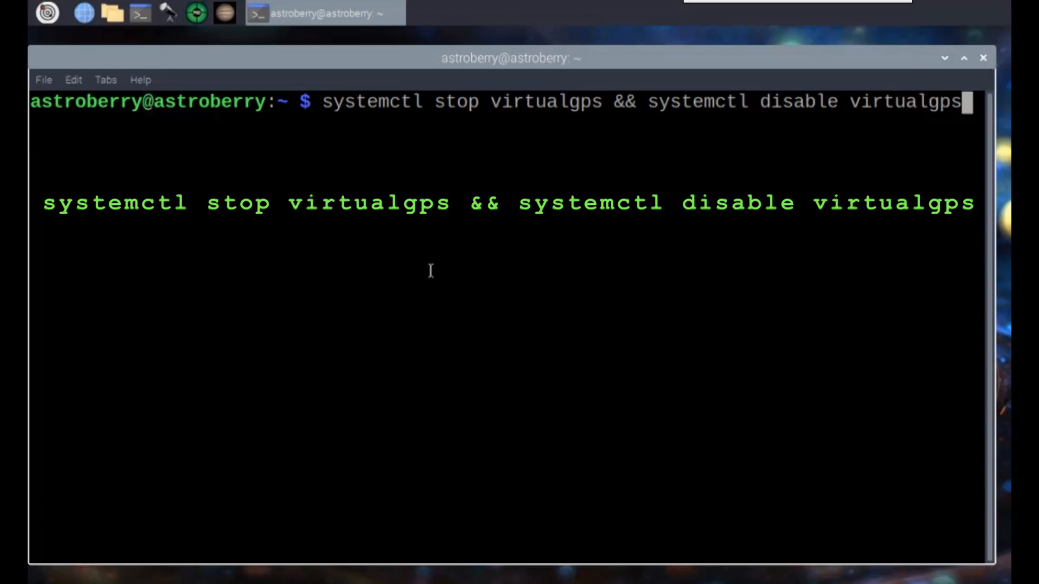
{"action": "key", "text": "Return"}
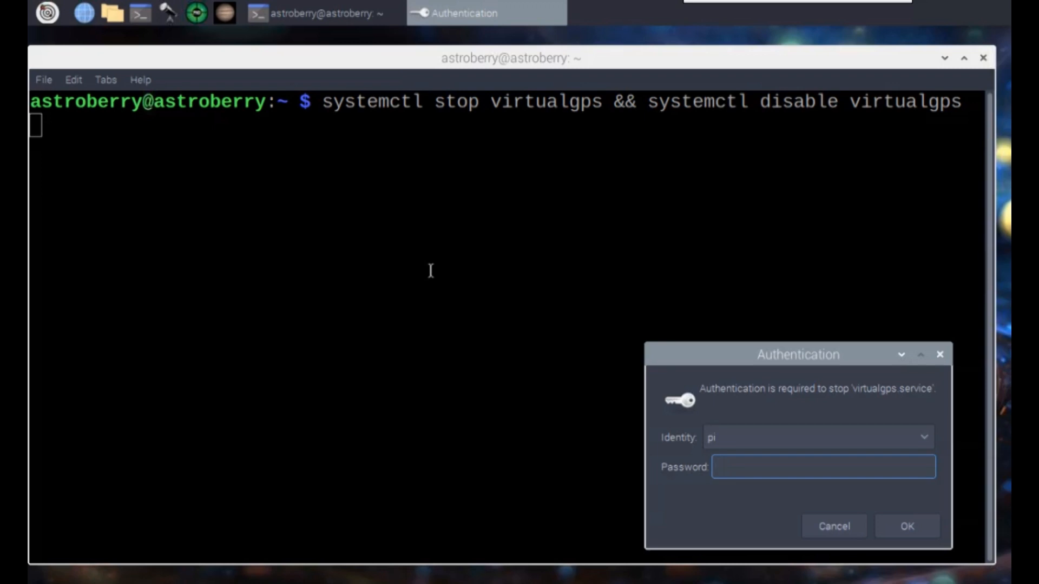
{"action": "left_click", "coordinate": [822, 466]}
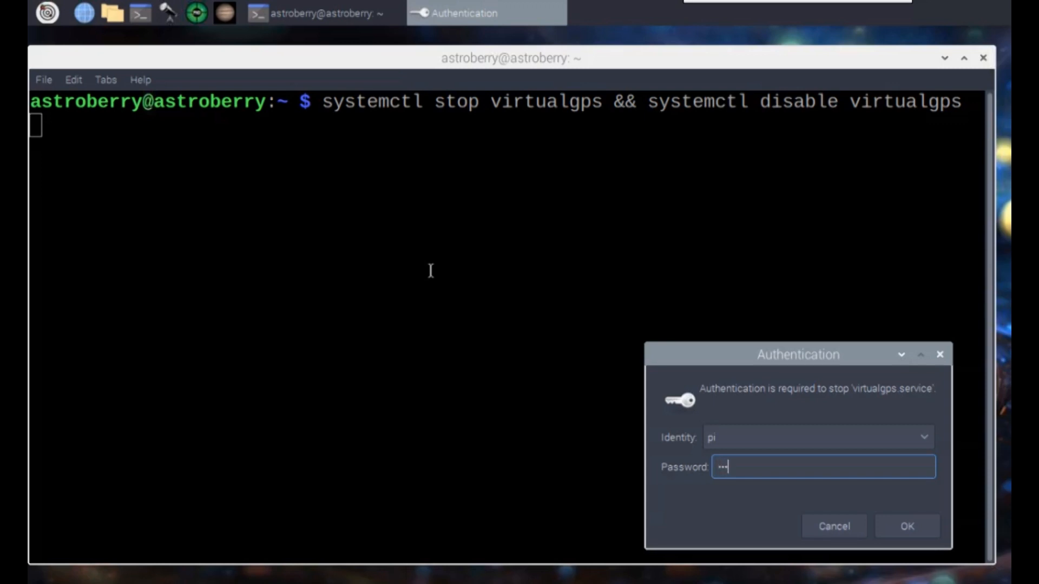
{"action": "left_click", "coordinate": [906, 526]}
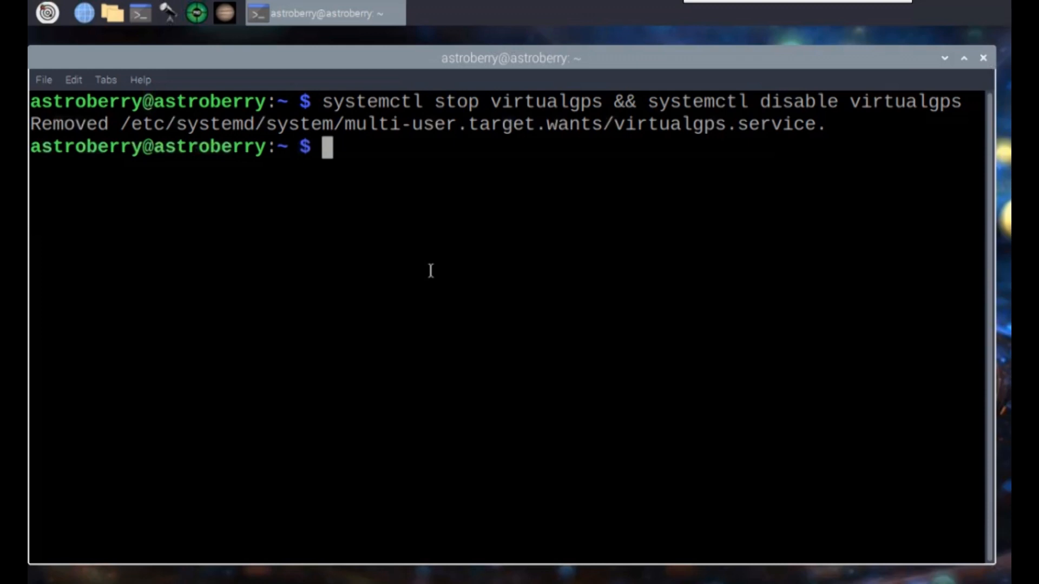
{"action": "type", "text": "sudo apt-get update && sudo apt-get upgrade"}
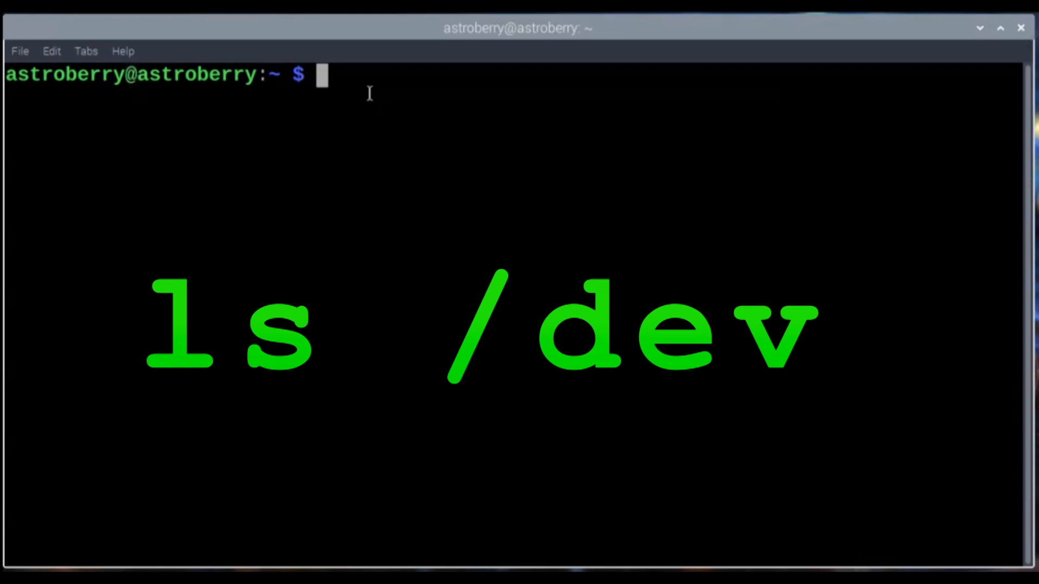
{"action": "type", "text": "ls /dev"}
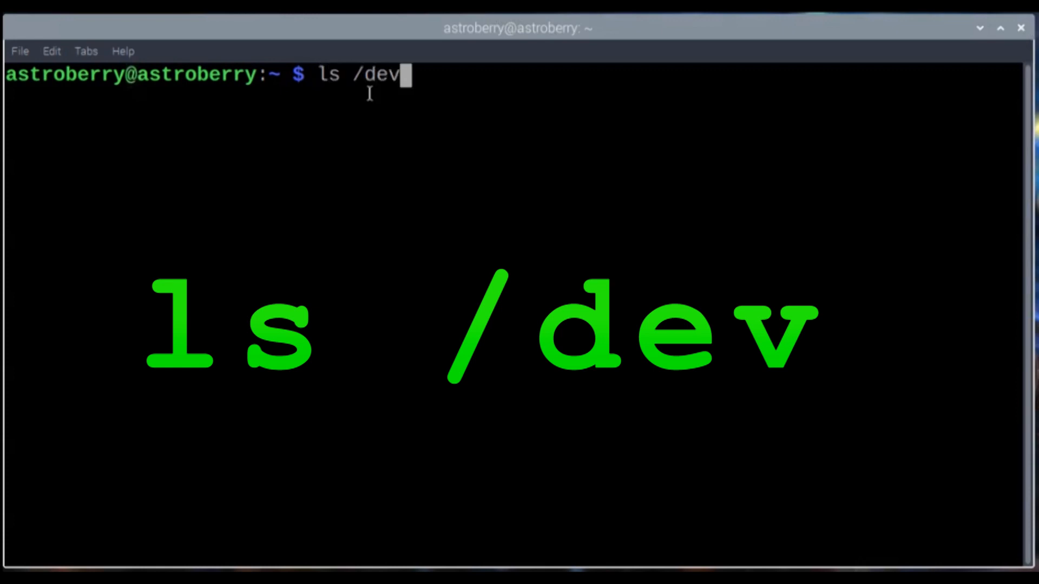
{"action": "key", "text": "Return"}
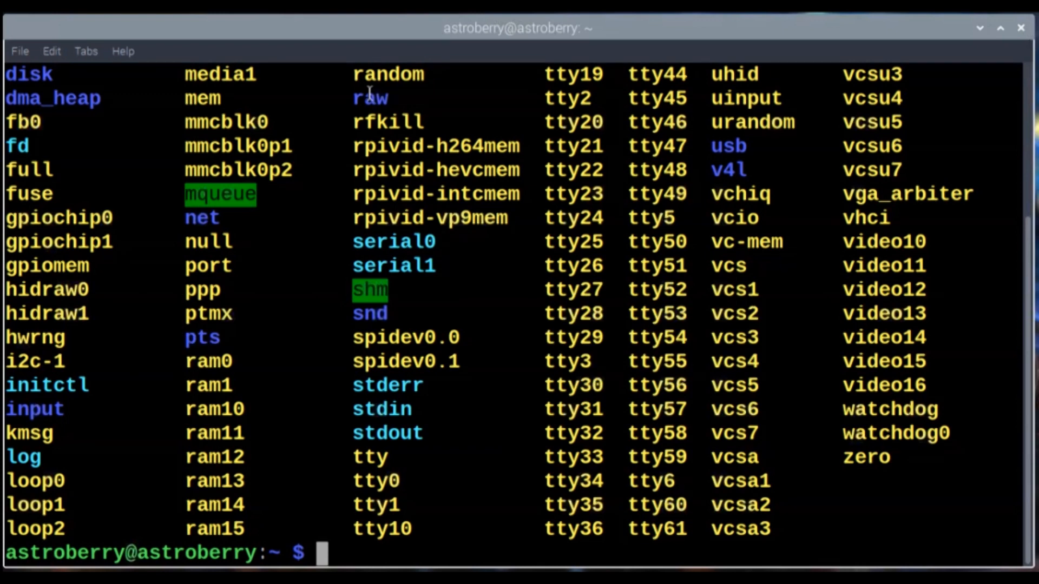
{"action": "mouse_move", "coordinate": [311, 166]}
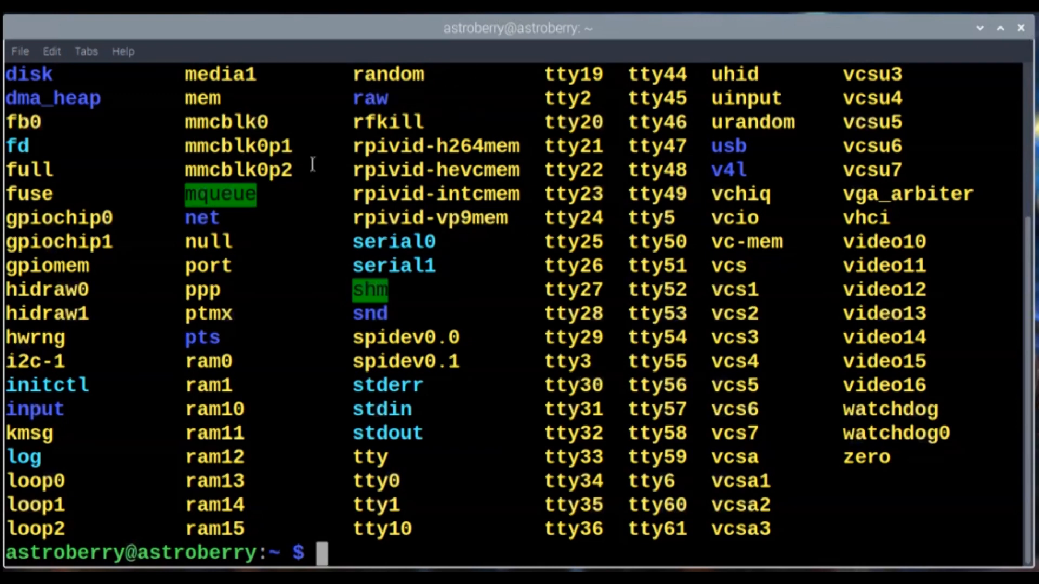
{"action": "mouse_move", "coordinate": [944, 517]}
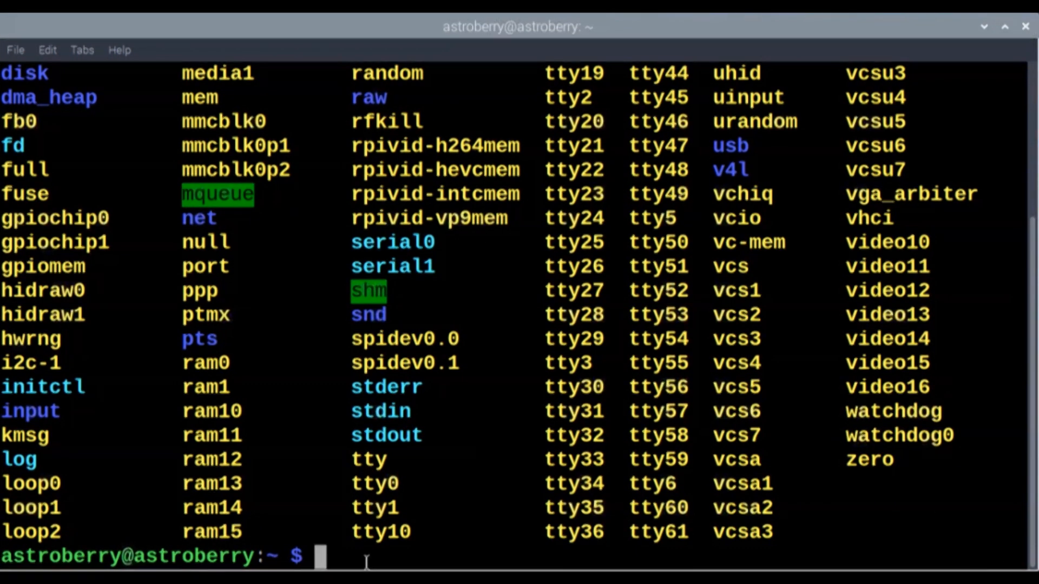
{"action": "type", "text": "ls /dev"}
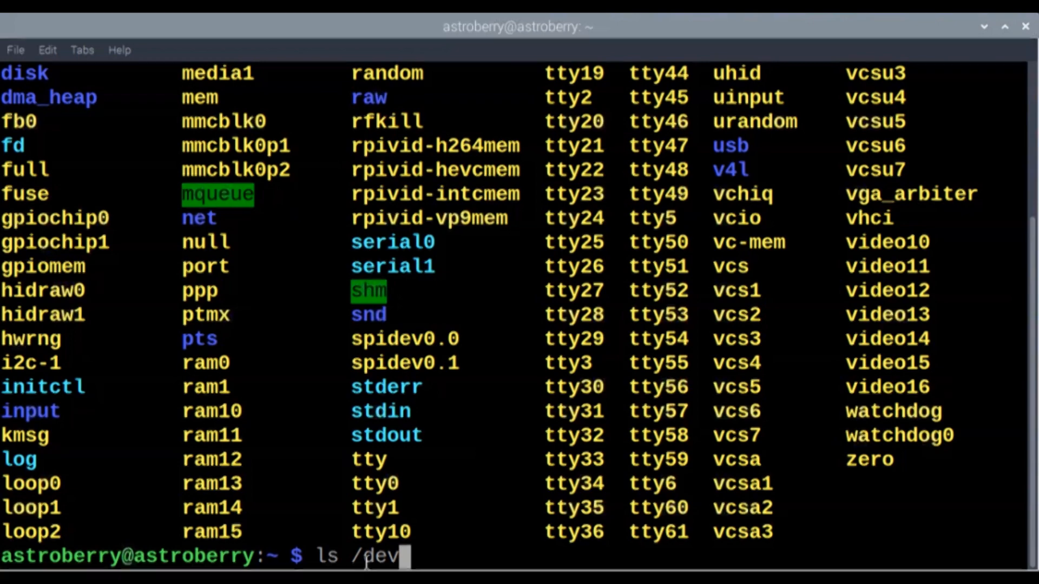
{"action": "key", "text": "Return"}
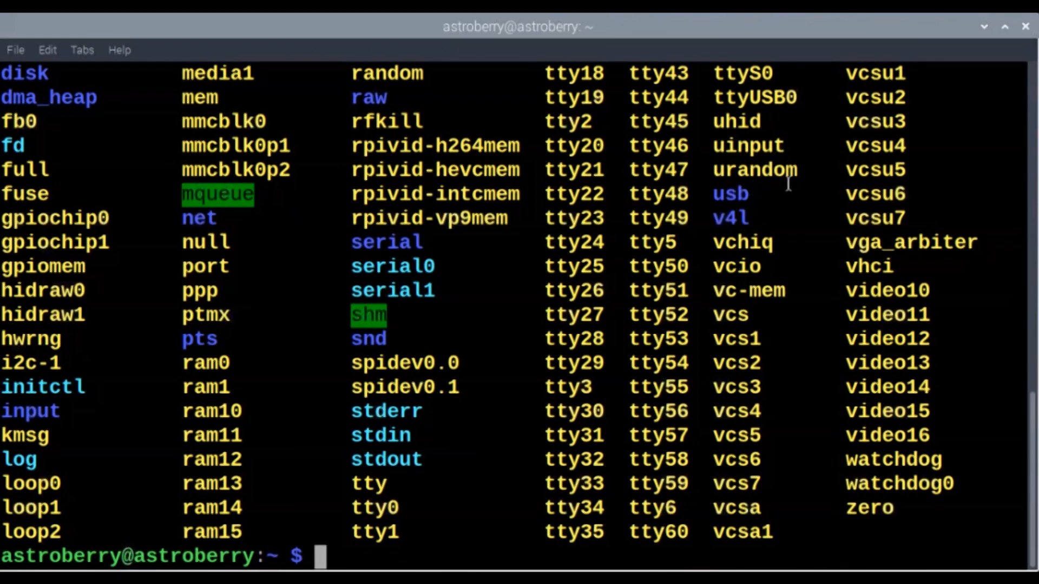
{"action": "mouse_move", "coordinate": [732, 170]}
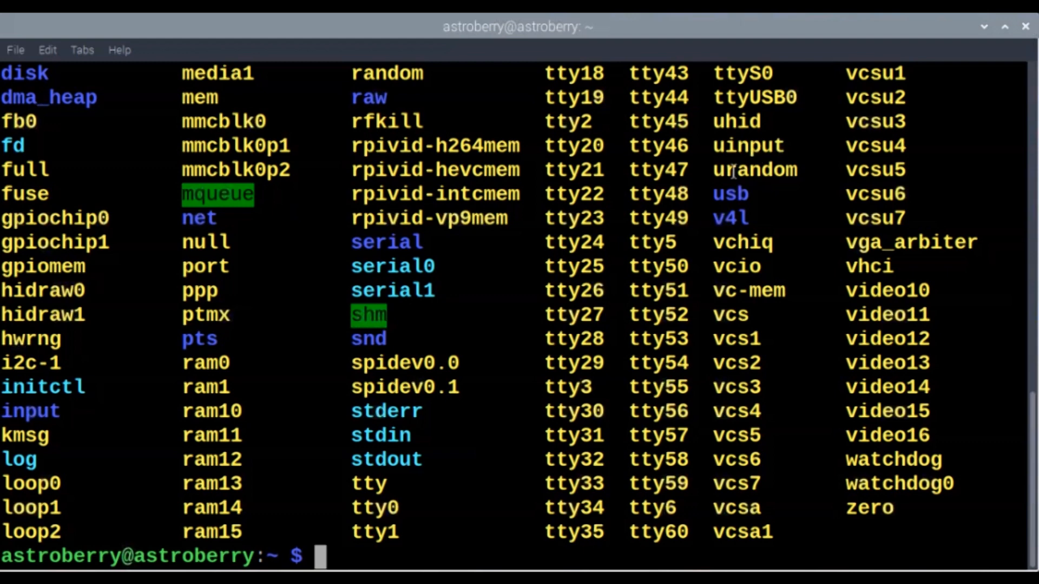
{"action": "mouse_move", "coordinate": [720, 97]}
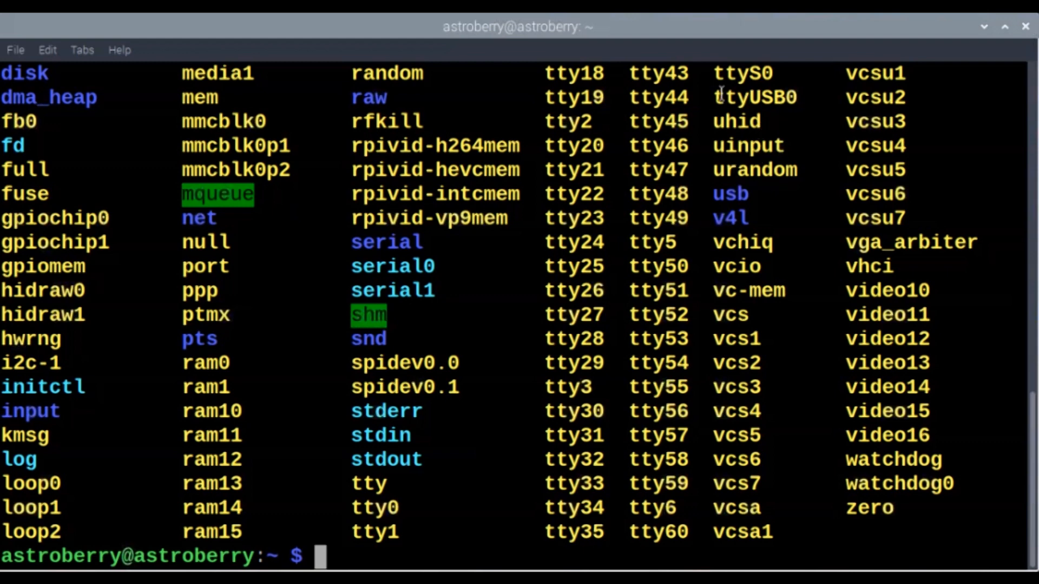
{"action": "double_click", "coordinate": [754, 97]}
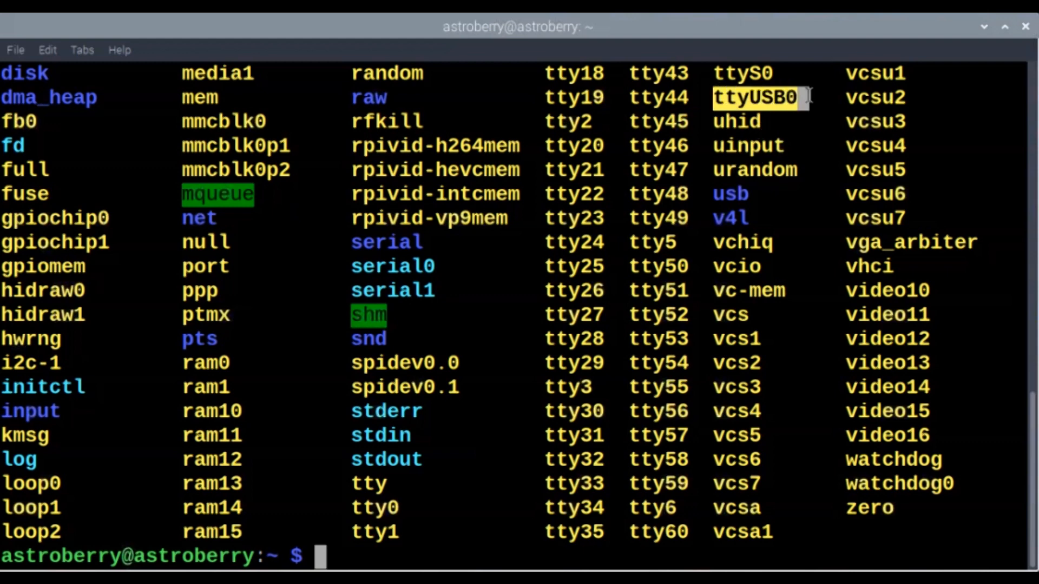
{"action": "mouse_move", "coordinate": [776, 179]}
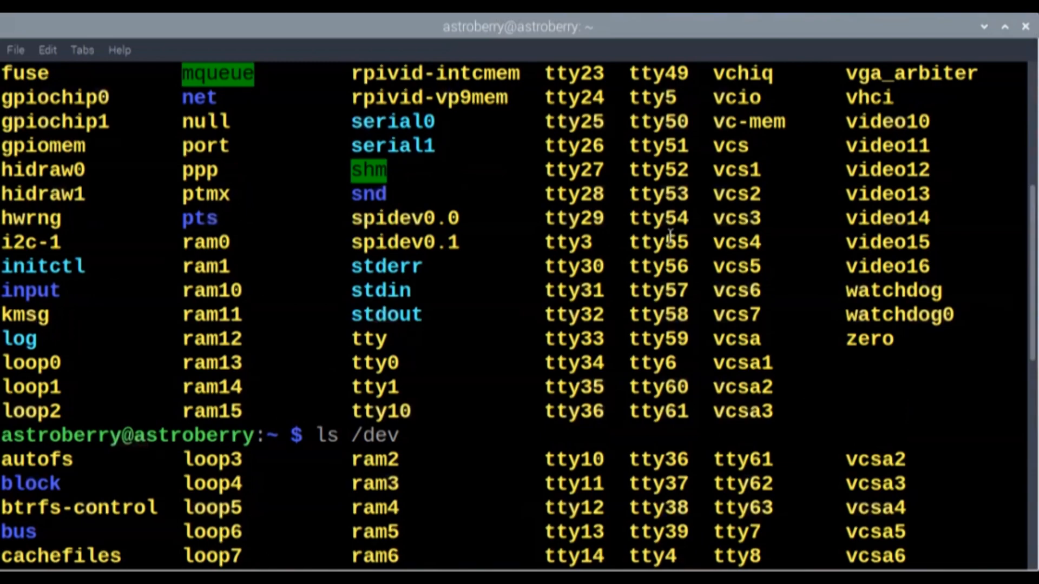
{"action": "scroll", "scroll_direction": "down", "scroll_amount": 3}
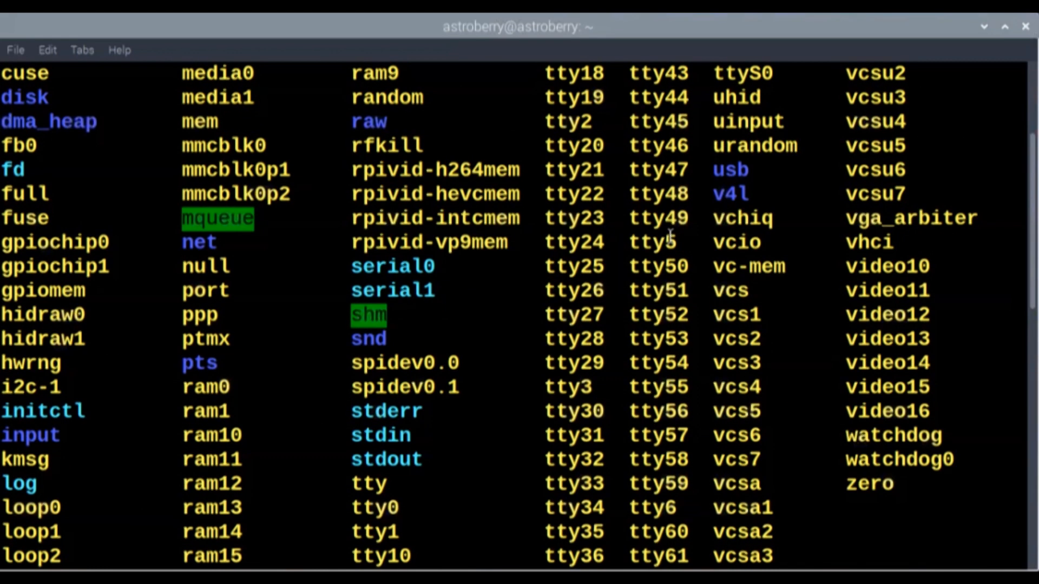
{"action": "scroll", "scroll_direction": "up", "scroll_amount": 3}
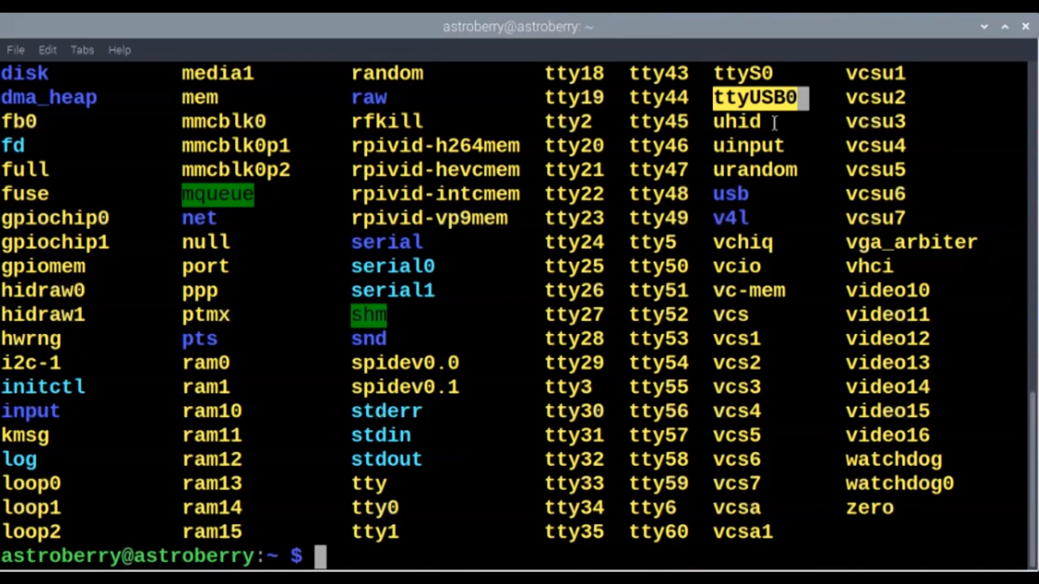
{"action": "mouse_move", "coordinate": [737, 121]}
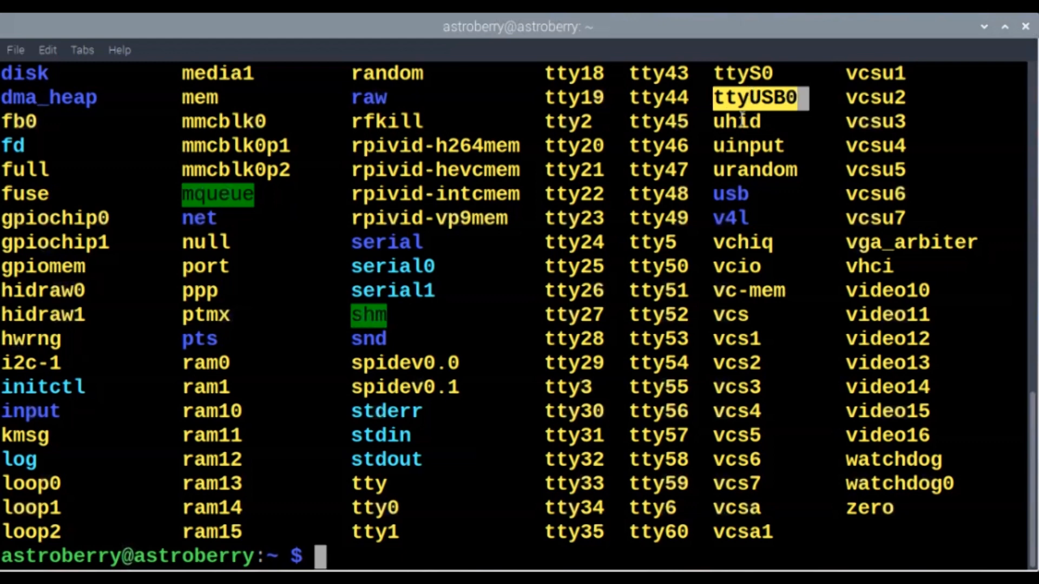
{"action": "mouse_move", "coordinate": [813, 104]}
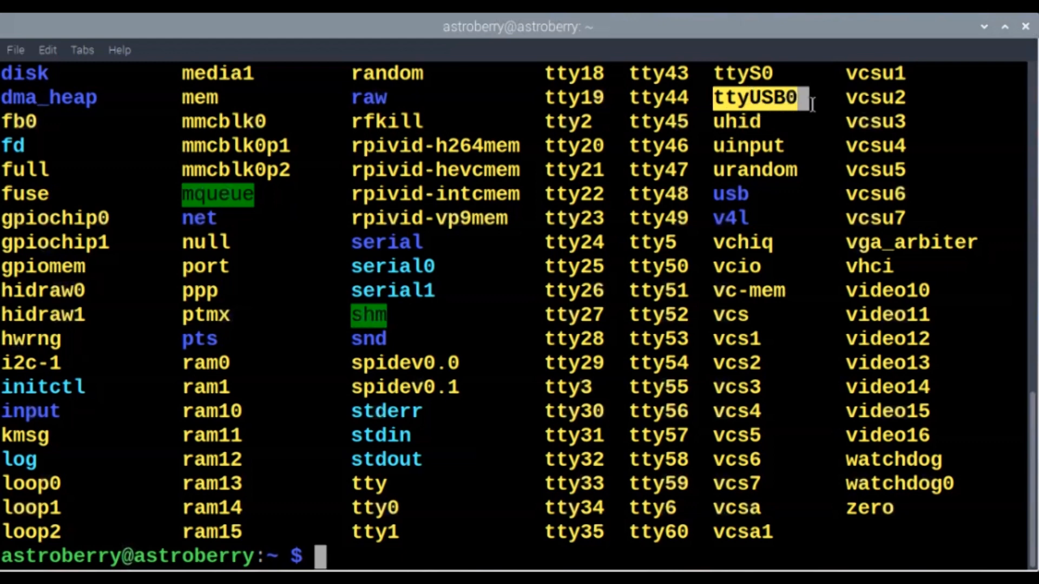
{"action": "mouse_move", "coordinate": [788, 113]}
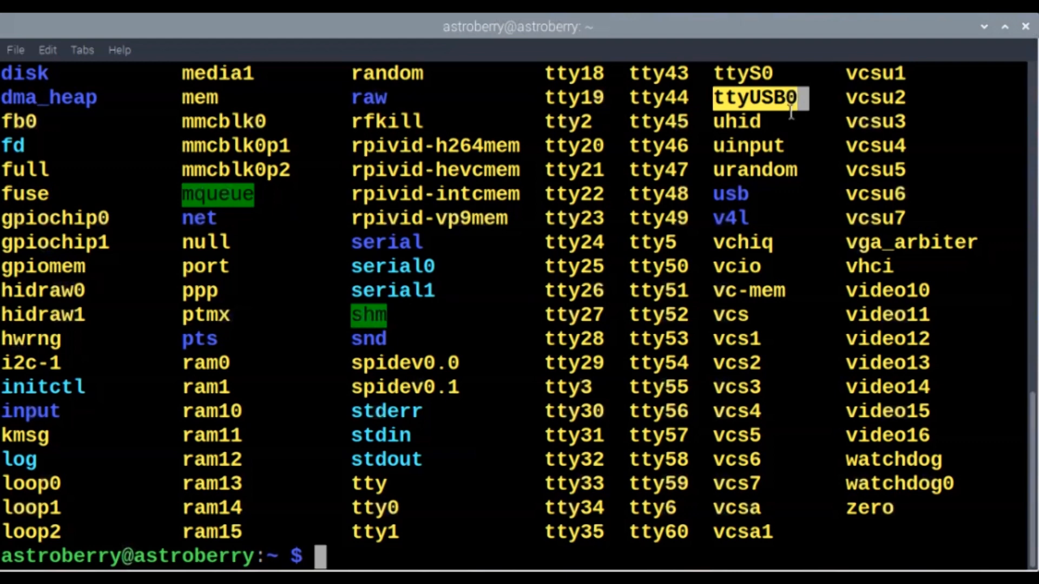
{"action": "mouse_move", "coordinate": [765, 139]}
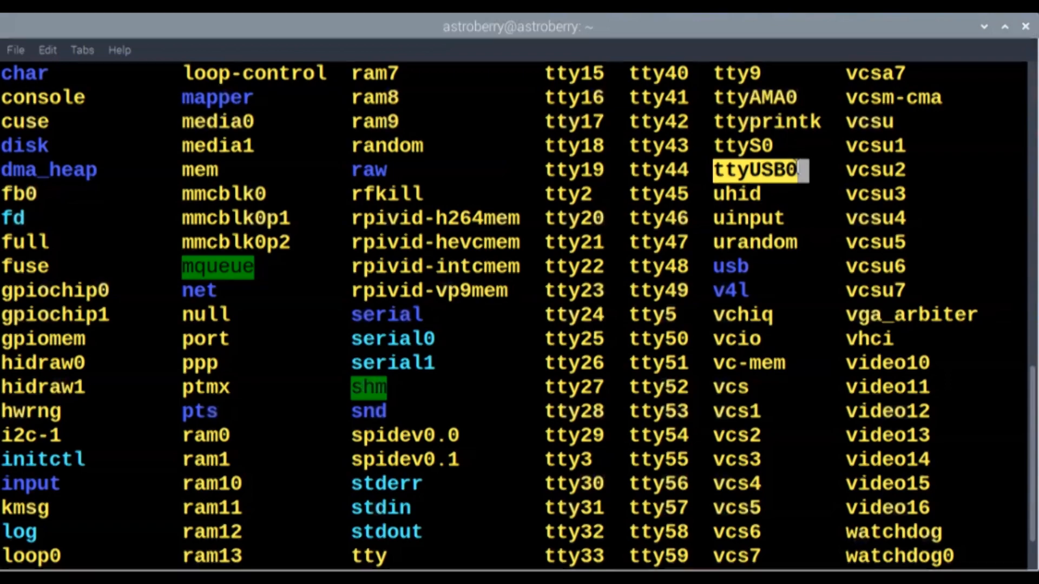
{"action": "mouse_move", "coordinate": [726, 97]}
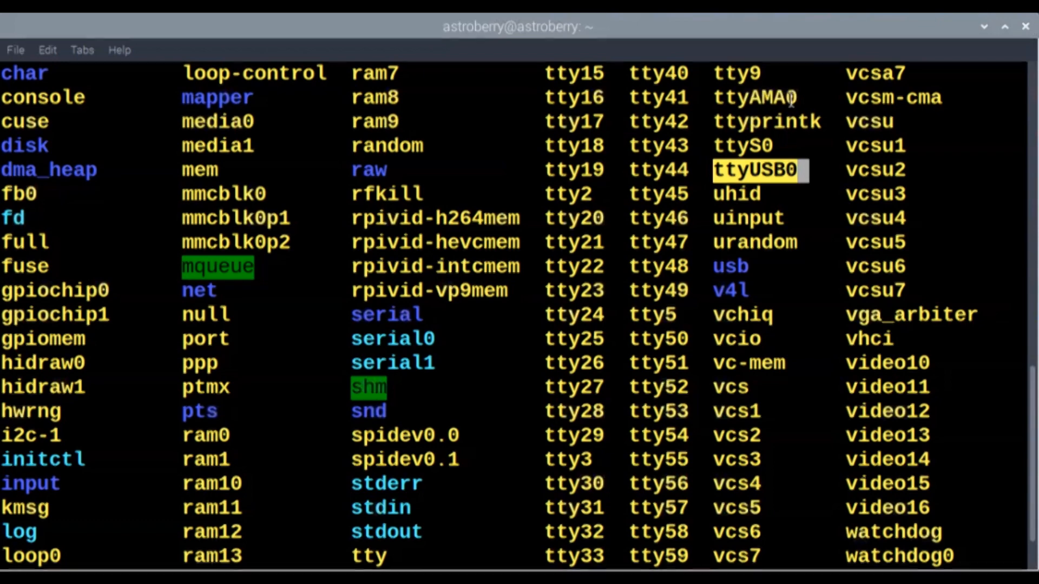
{"action": "mouse_move", "coordinate": [742, 93]}
{"action": "type", "text": "sudo systemctl is-active gpsd"}
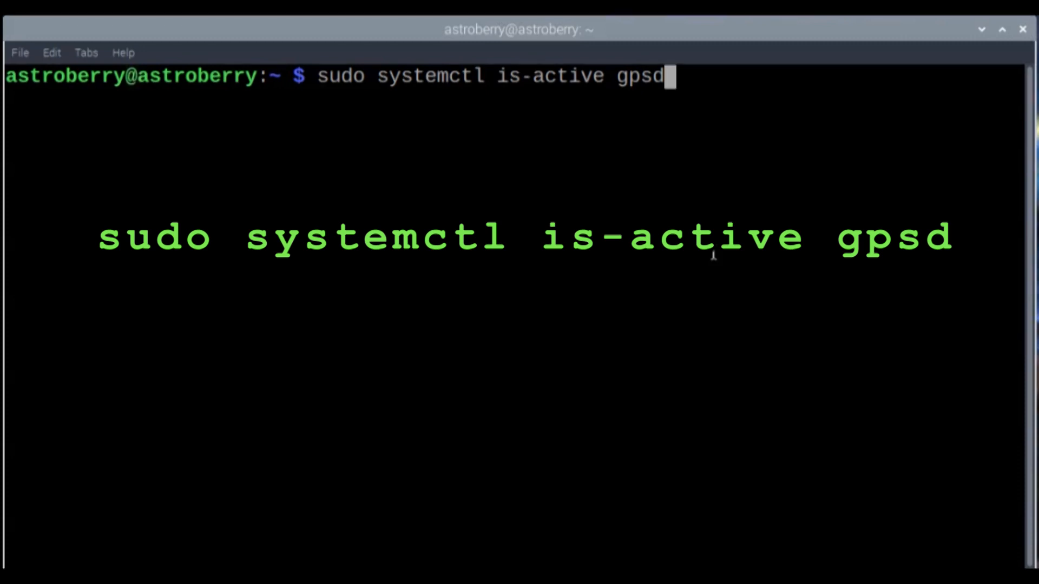
Confirm gpsd is inactive, disable gpsd.socket, and killall any running gpsd.
{"action": "key", "text": "Return"}
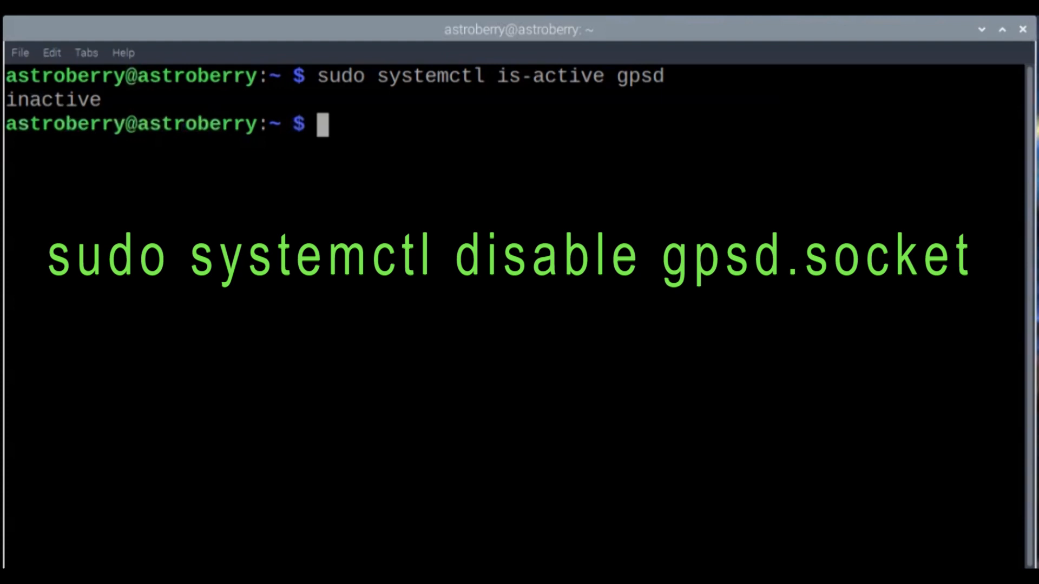
{"action": "mouse_move", "coordinate": [334, 119]}
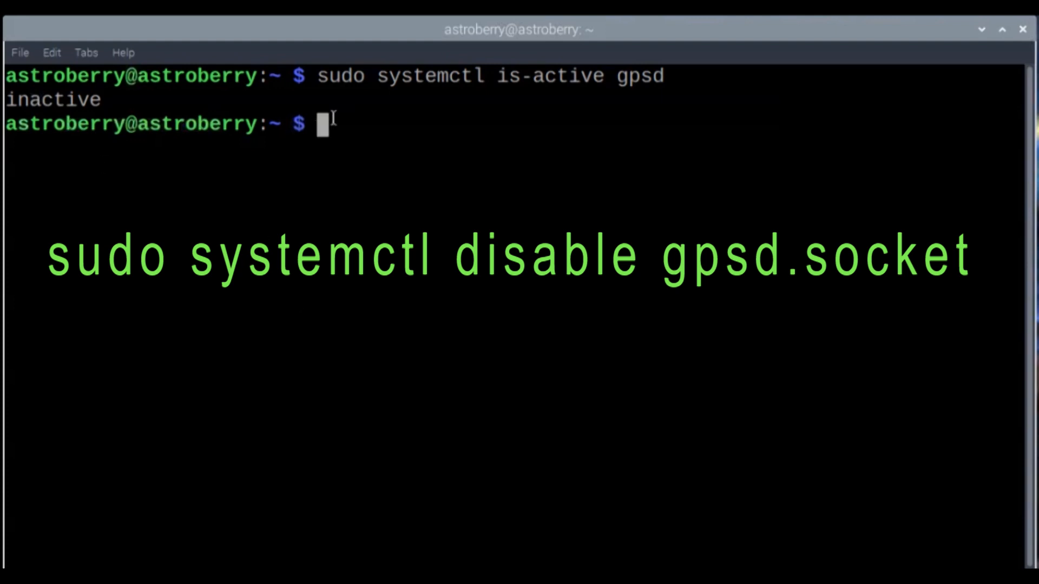
{"action": "type", "text": "sudo systemctl disable gpsd.socket"}
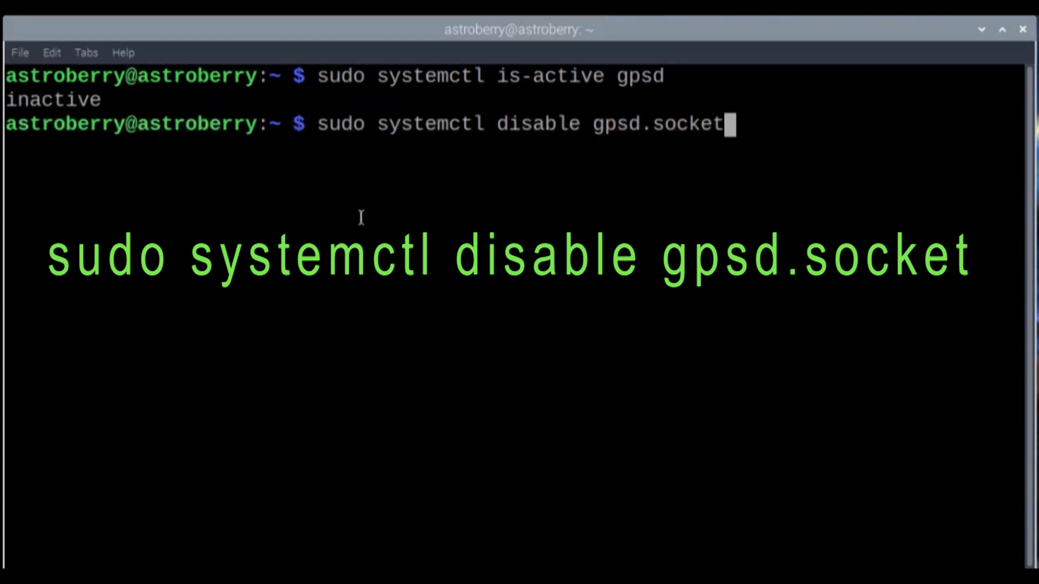
{"action": "key", "text": "Return"}
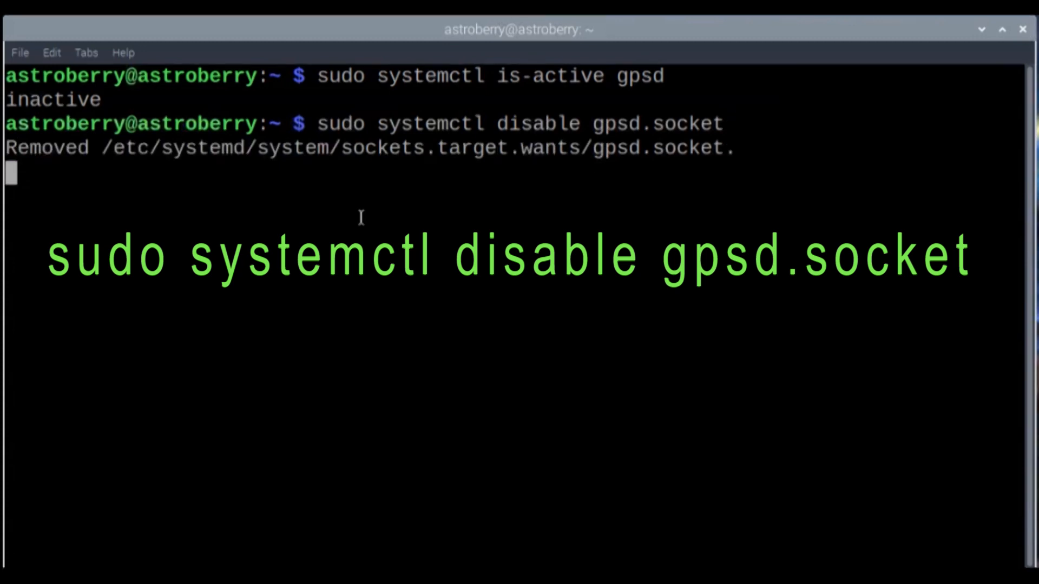
{"action": "key", "text": "Return"}
{"action": "type", "text": "sudo killall gpsd"}
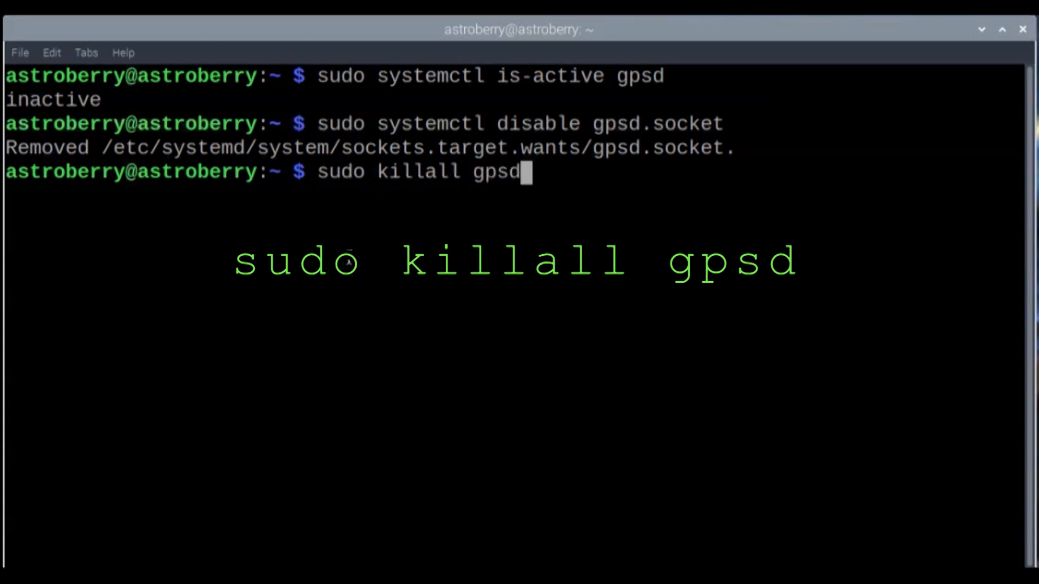
{"action": "key", "text": "Return"}
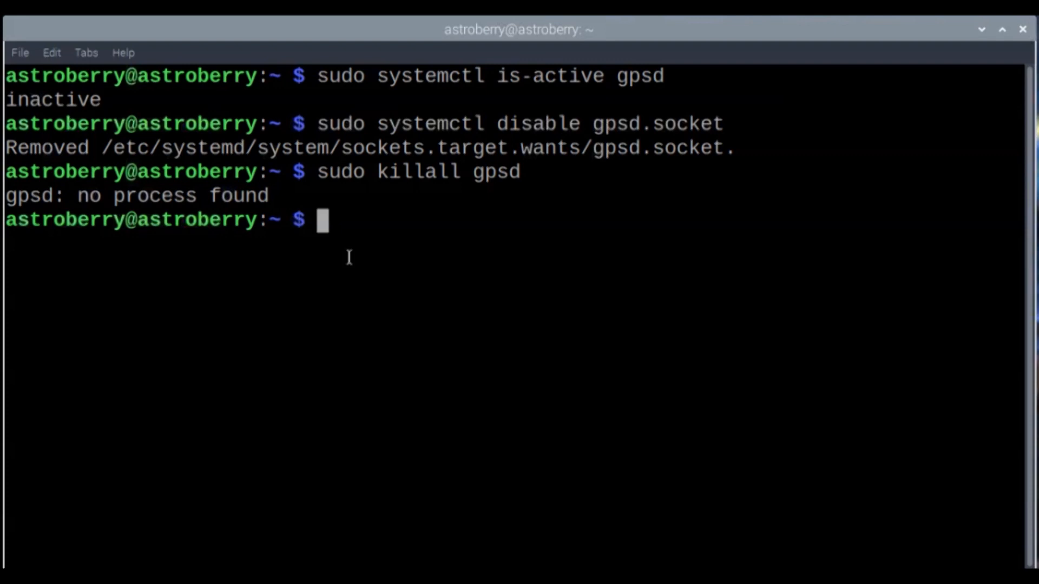
{"action": "type", "text": "sudo nano /lib/systemd/system/gpsd.socket"}
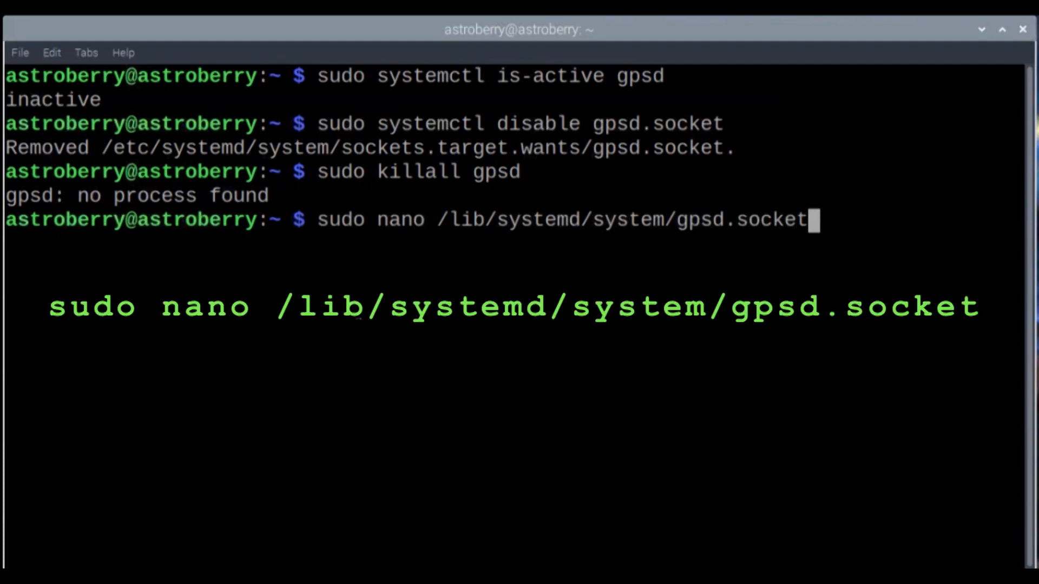
Change gpsd.socket's listen address from 127.0.0.1 to 0.0.0.0:2947 and save.
{"action": "key", "text": "Return"}
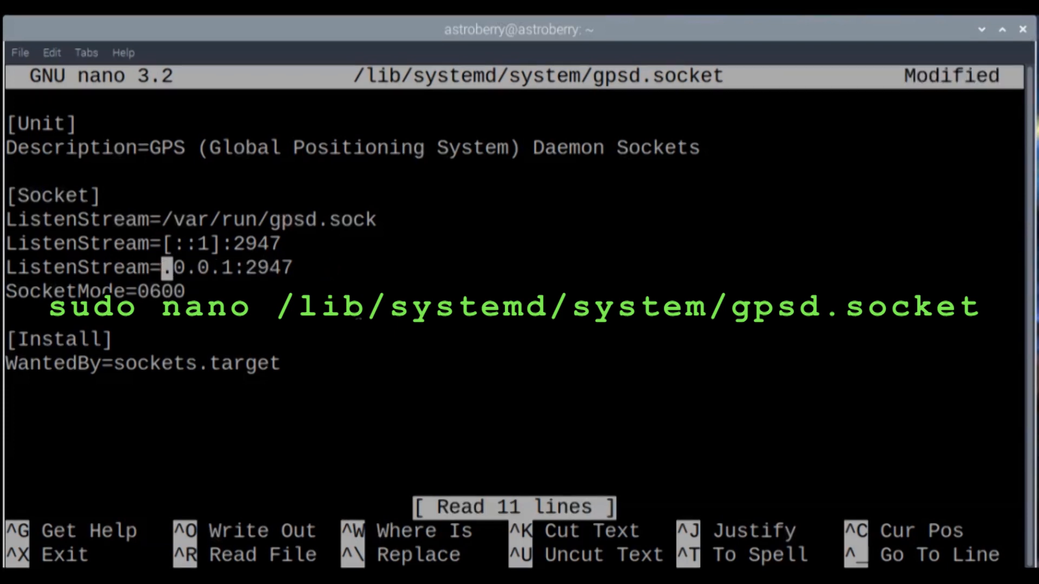
{"action": "type", "text": "0"}
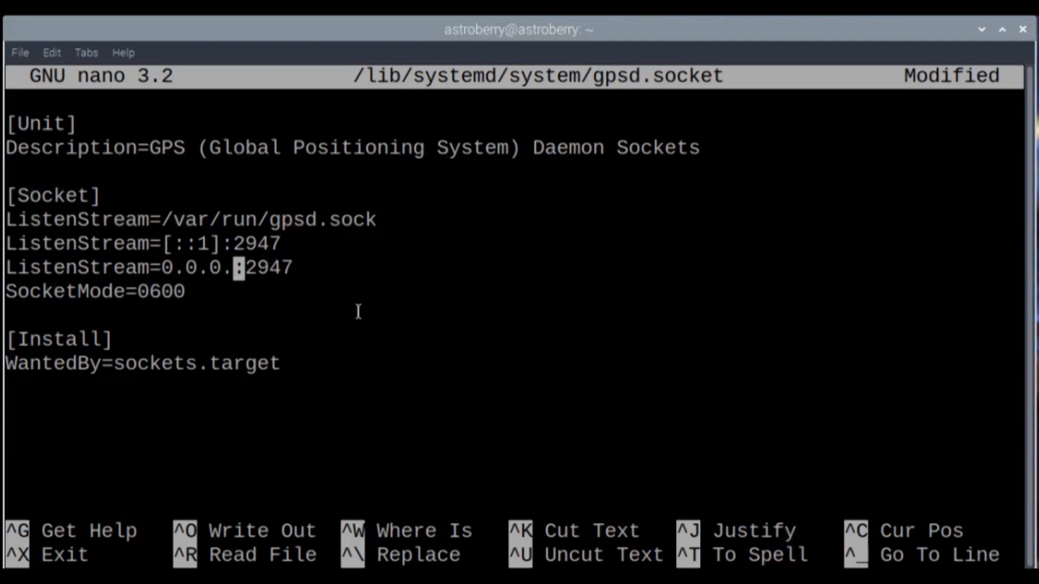
{"action": "type", "text": "0"}
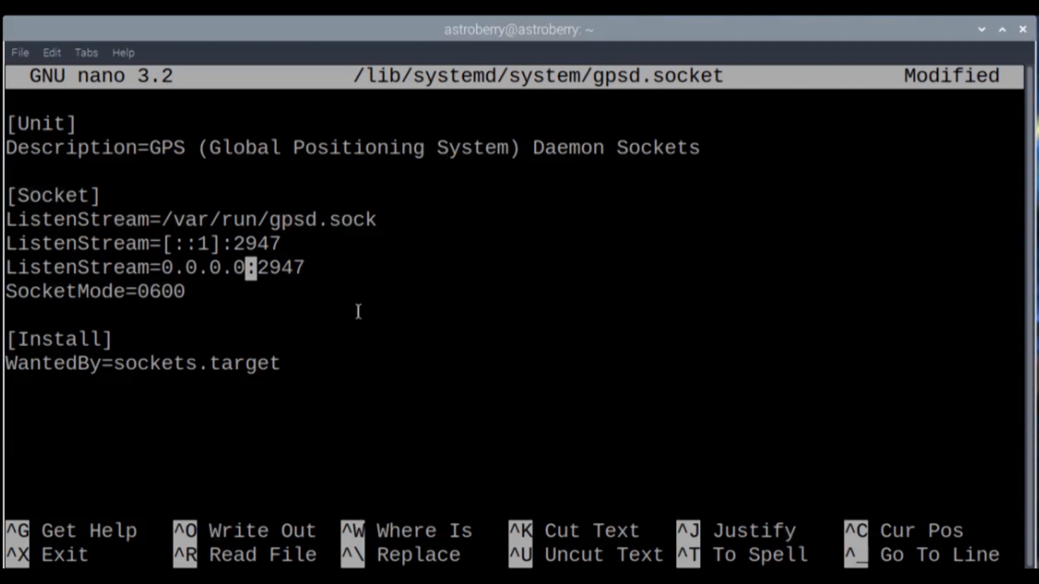
{"action": "key", "text": "ctrl+x"}
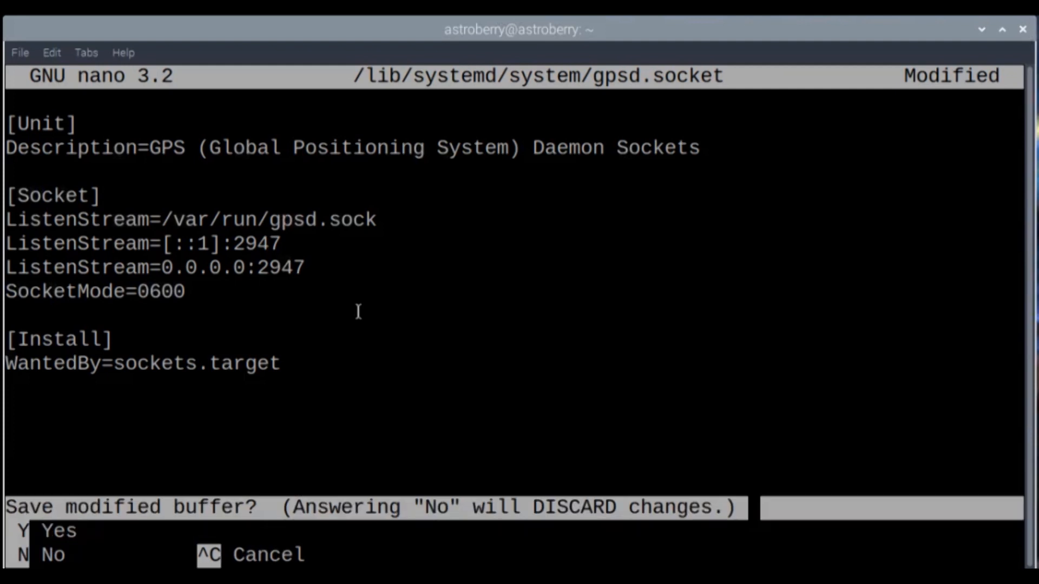
{"action": "key", "text": "y"}
{"action": "type", "text": "sudo nano /etc/default/gpsd"}
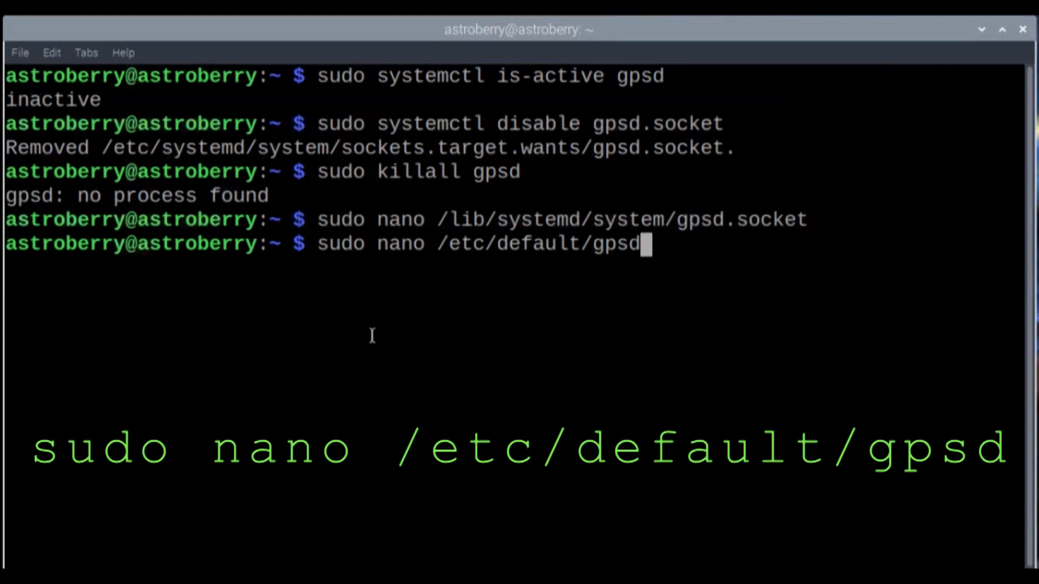
Set USBAUTO="false" and DEVICES="/dev/ttyUSB0" in /etc/default/gpsd.
{"action": "key", "text": "Return"}
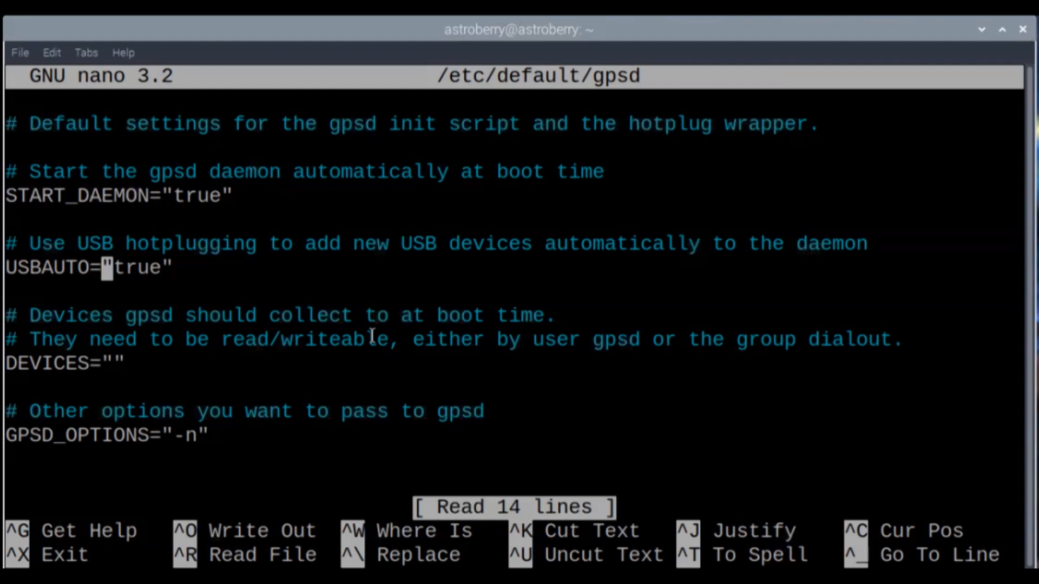
{"action": "key", "text": "BackSpace"}
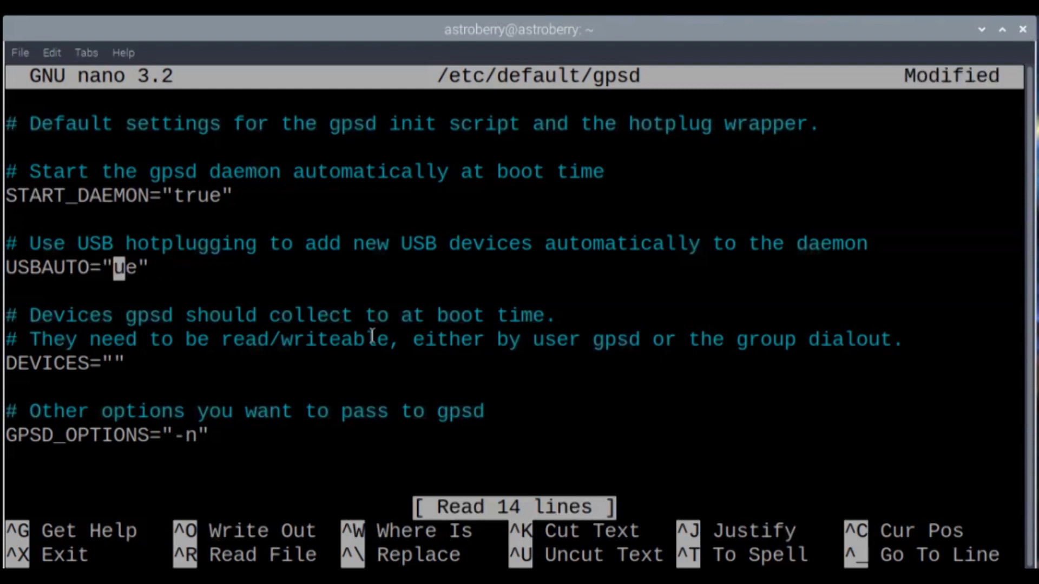
{"action": "type", "text": "f"}
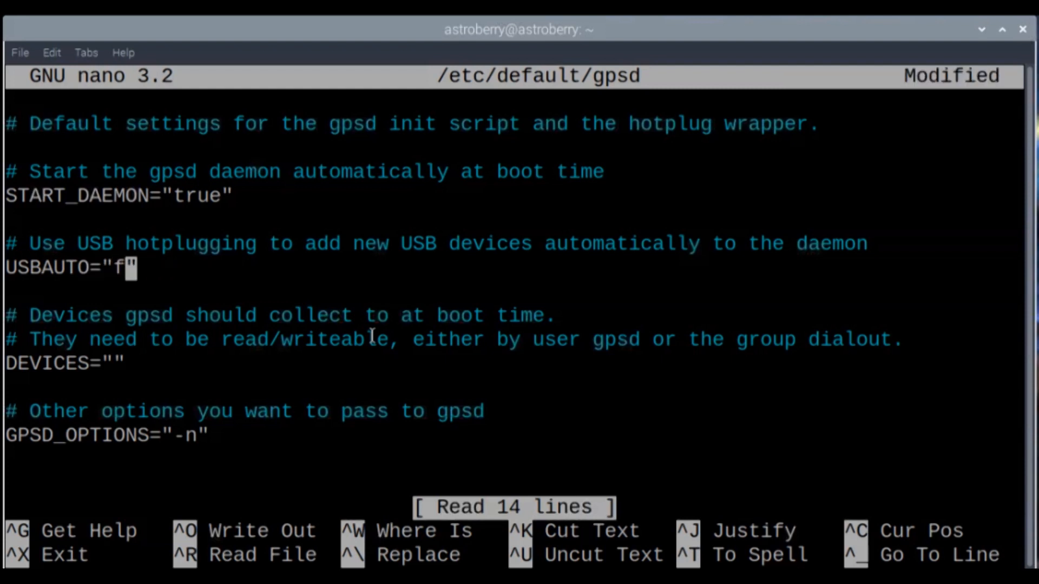
{"action": "type", "text": "alse"}
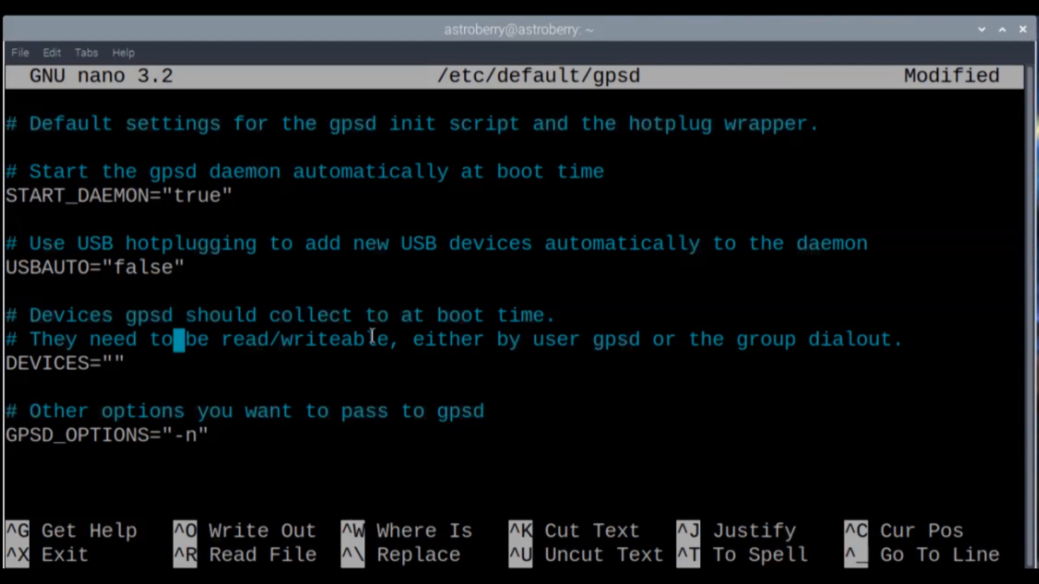
{"action": "left_click", "coordinate": [112, 364]}
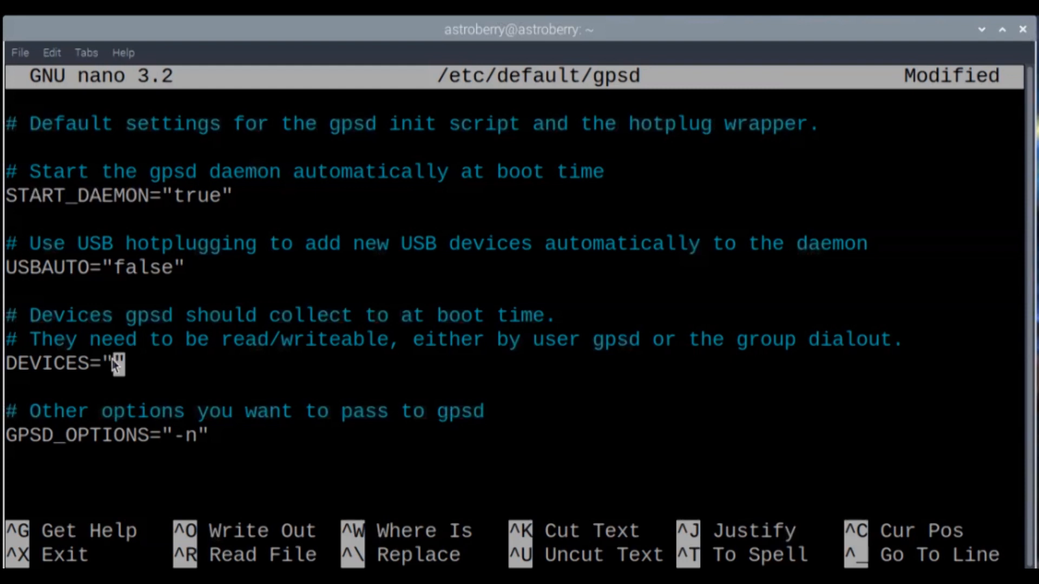
{"action": "type", "text": "/dev/ttyUSB0 -F /var/run/gpsd.sock"}
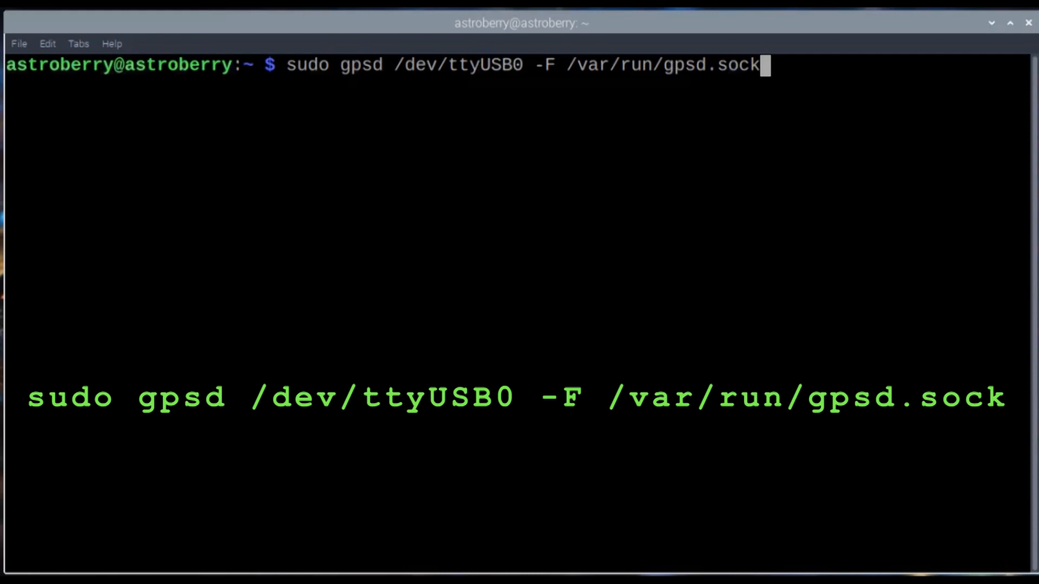
Paste 'sudo gpsd /dev/ttyUSB0 -F /var/run/gpsd.sock' at the prompt.
{"action": "right_click", "coordinate": [325, 269]}
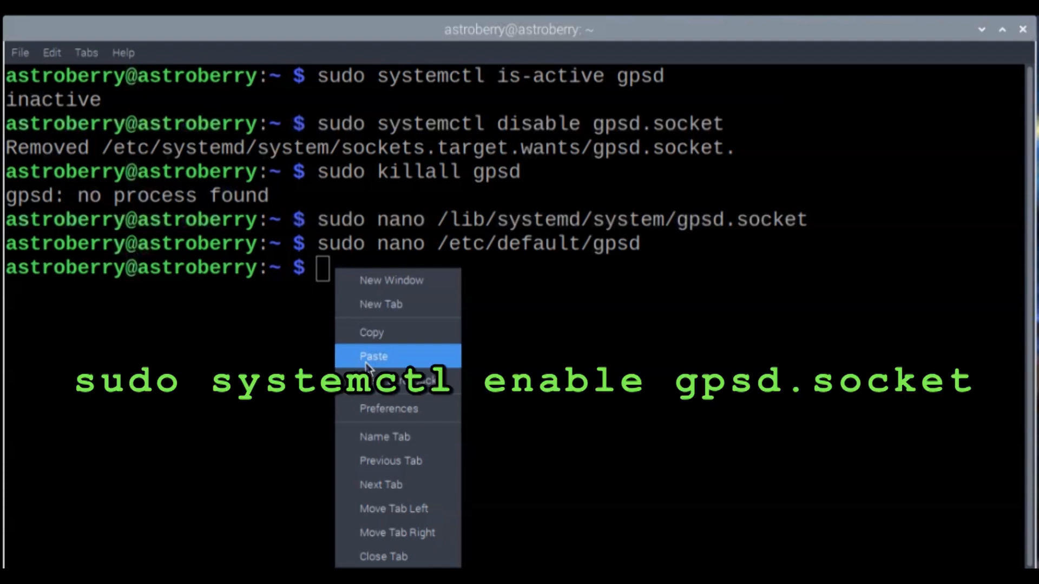
Run 'sudo systemctl enable gpsd.socket' to create its sockets.target.wants symlink.
{"action": "left_click", "coordinate": [373, 356]}
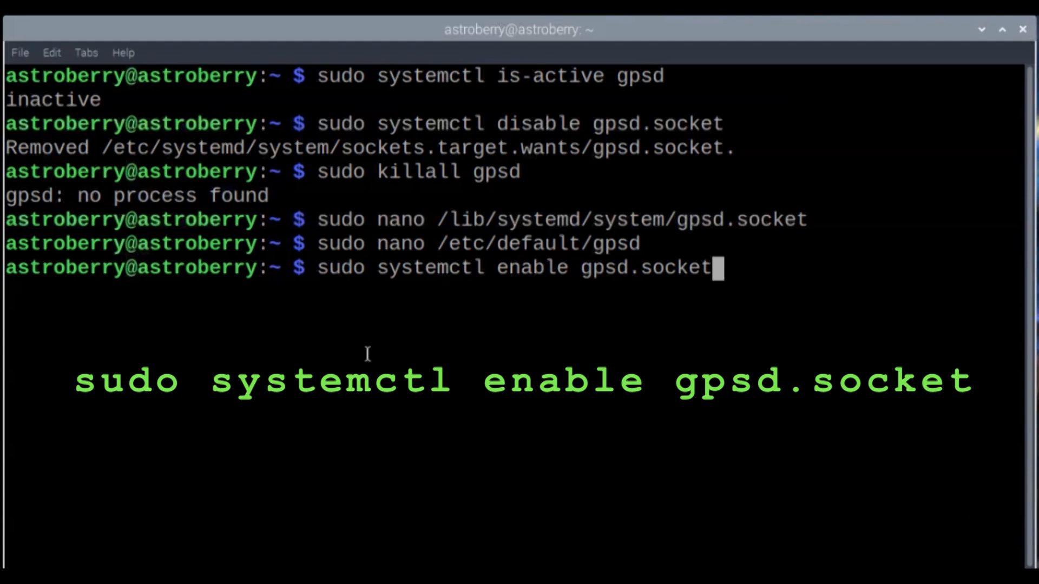
{"action": "key", "text": "Return"}
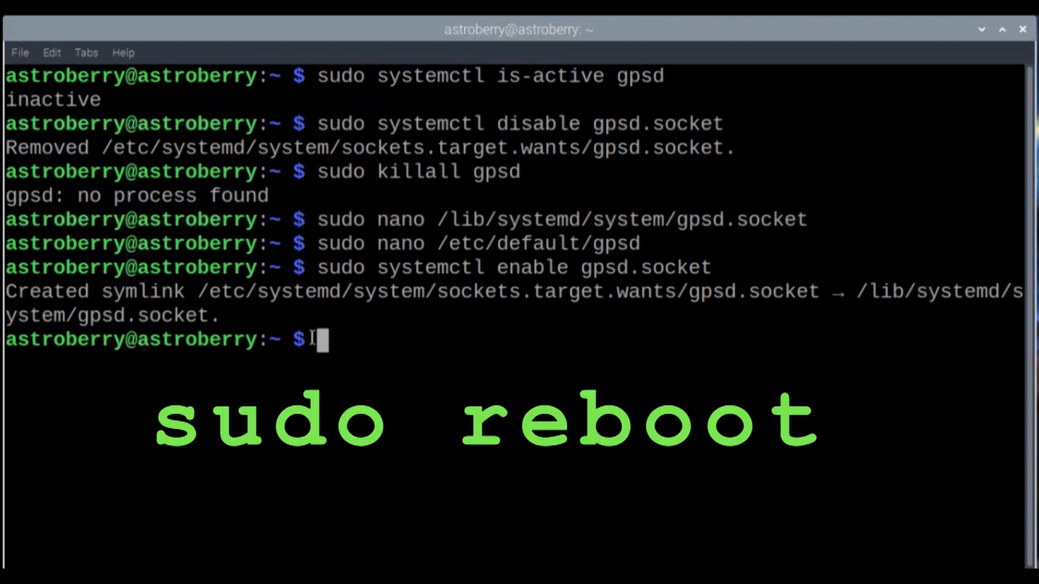
{"action": "type", "text": "suid"}
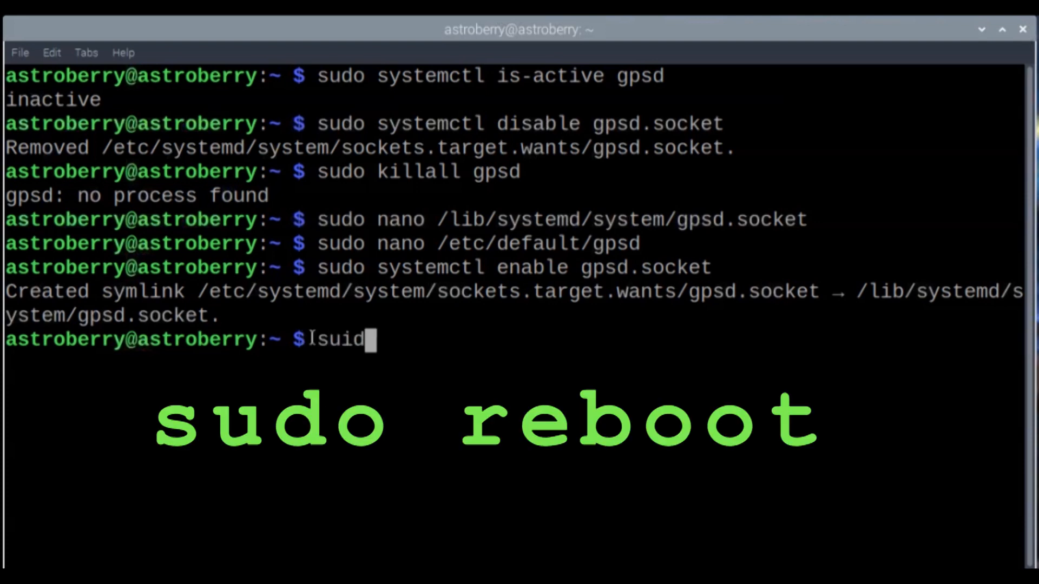
{"action": "type", "text": "sudo"}
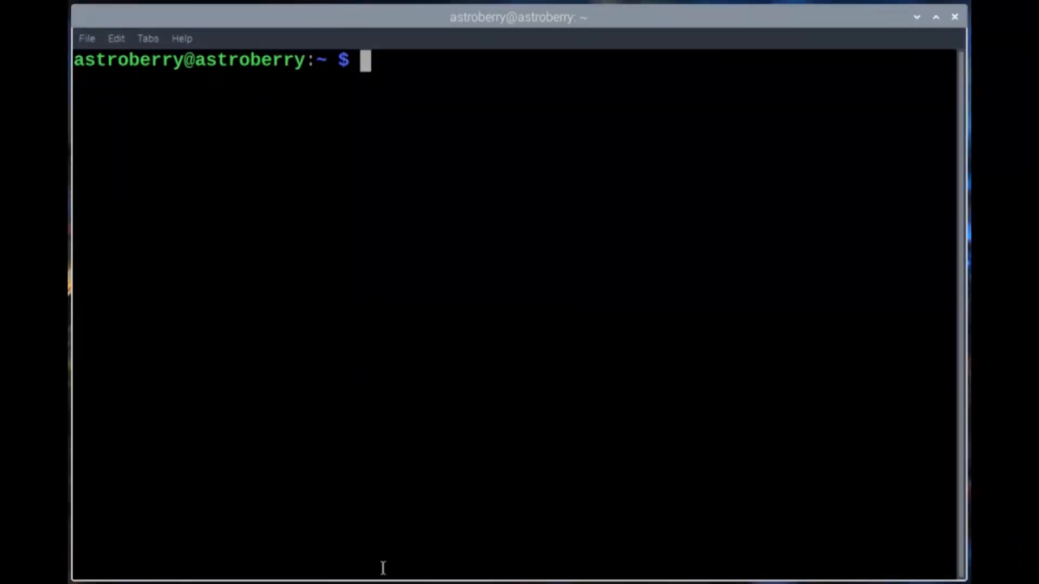
{"action": "mouse_move", "coordinate": [411, 70]}
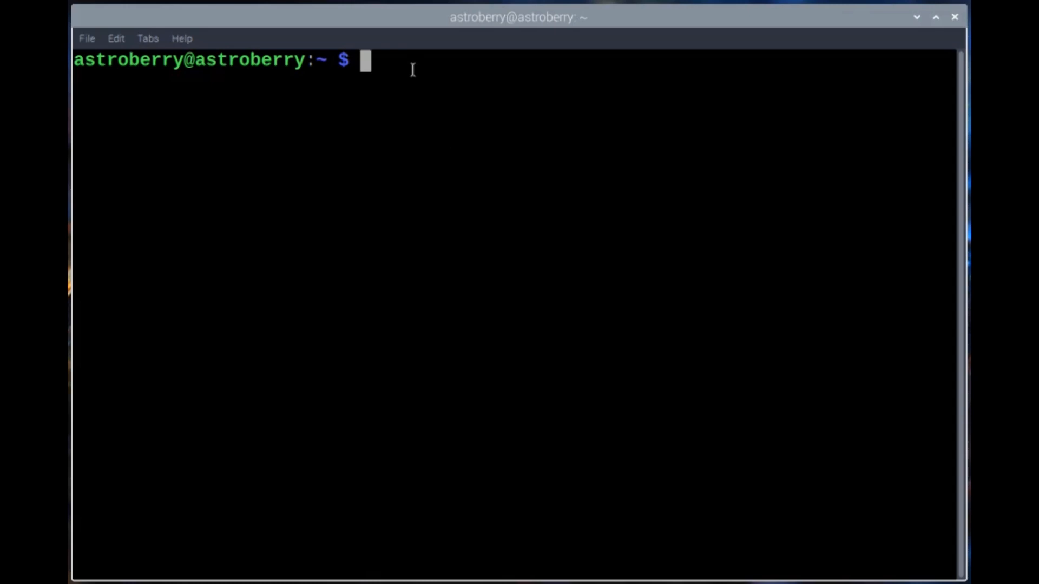
{"action": "mouse_move", "coordinate": [365, 72]}
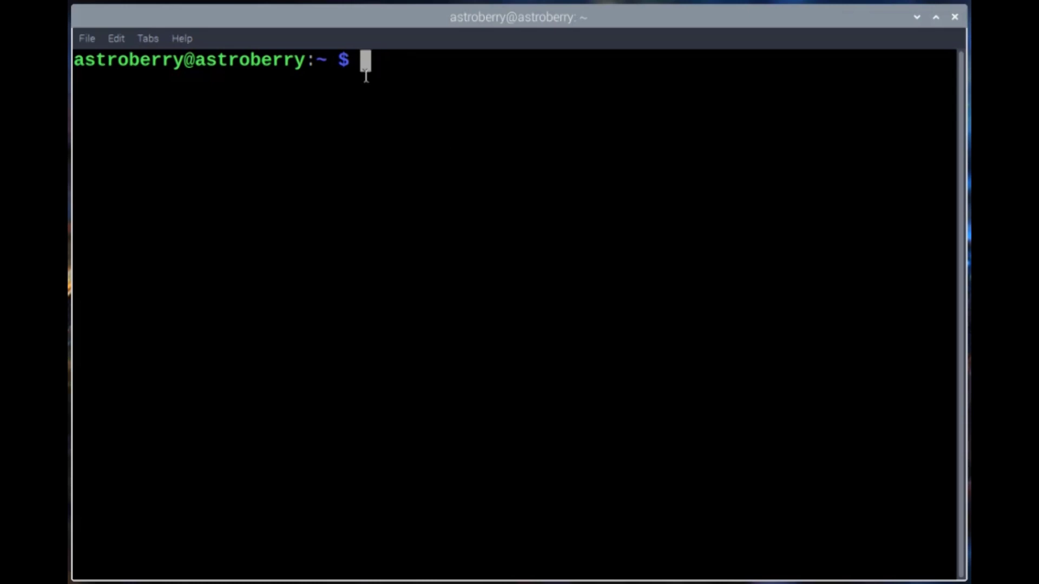
Run gpsmon in the fresh terminal session to monitor GPS data.
{"action": "type", "text": "gp"}
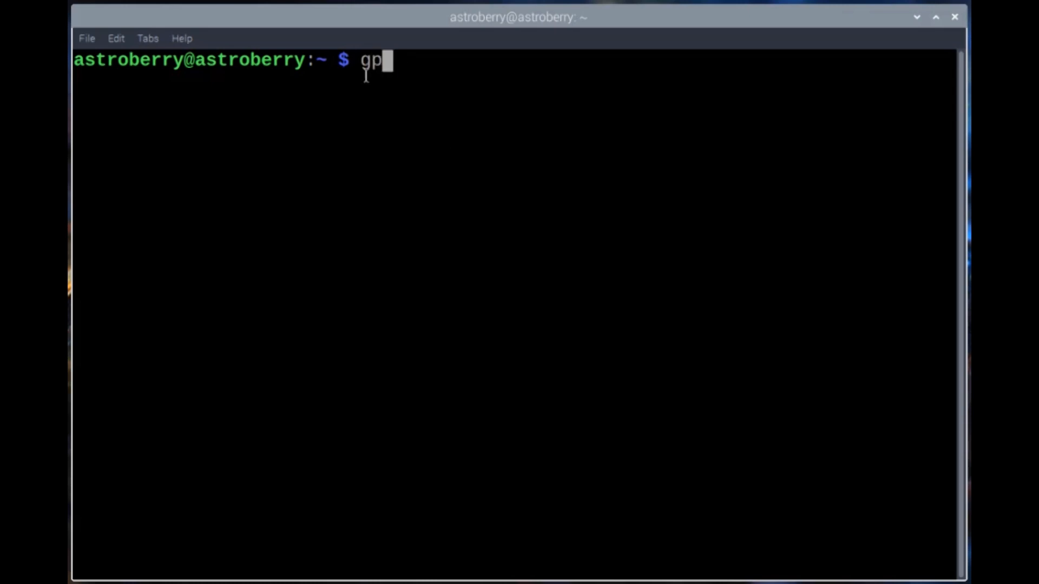
{"action": "type", "text": "smon"}
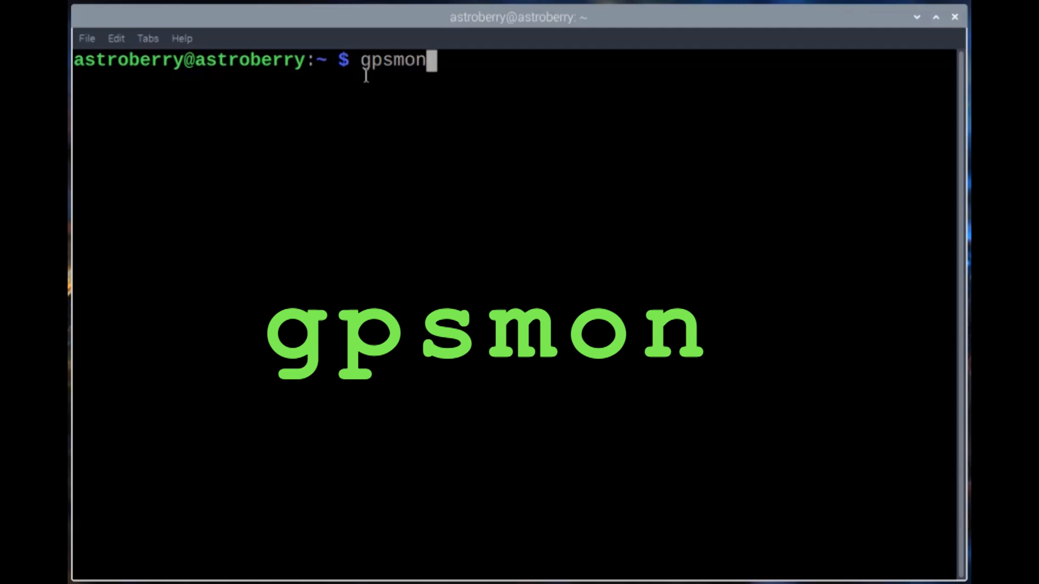
{"action": "key", "text": "Return"}
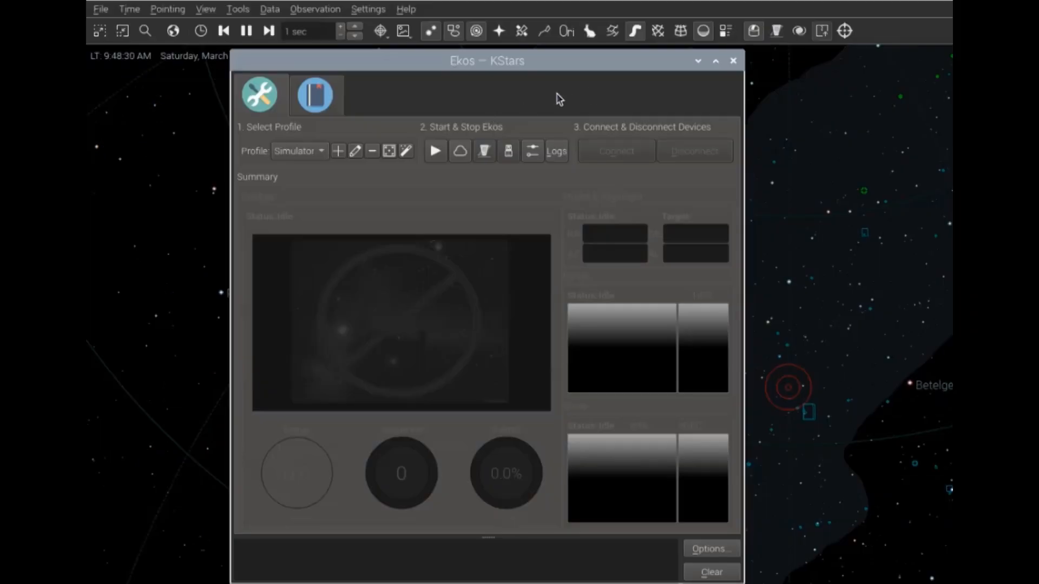
{"action": "mouse_move", "coordinate": [471, 124]}
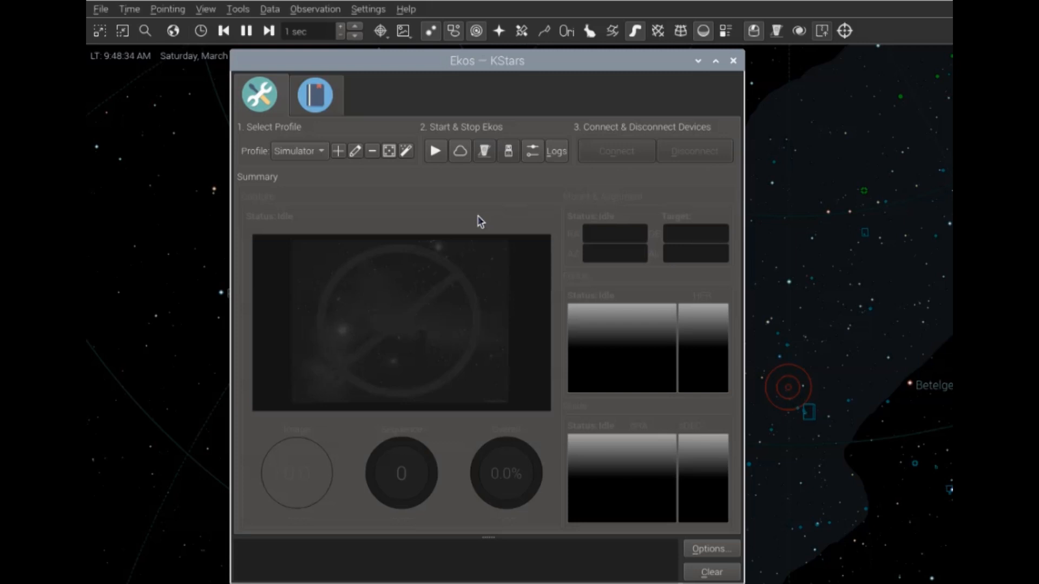
{"action": "mouse_move", "coordinate": [395, 202]}
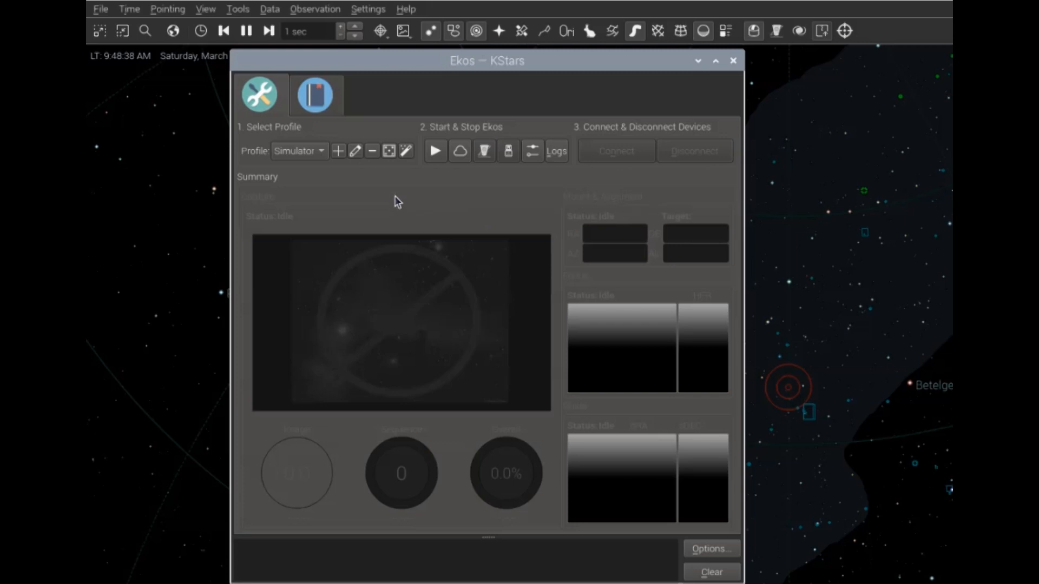
{"action": "left_click", "coordinate": [298, 151]}
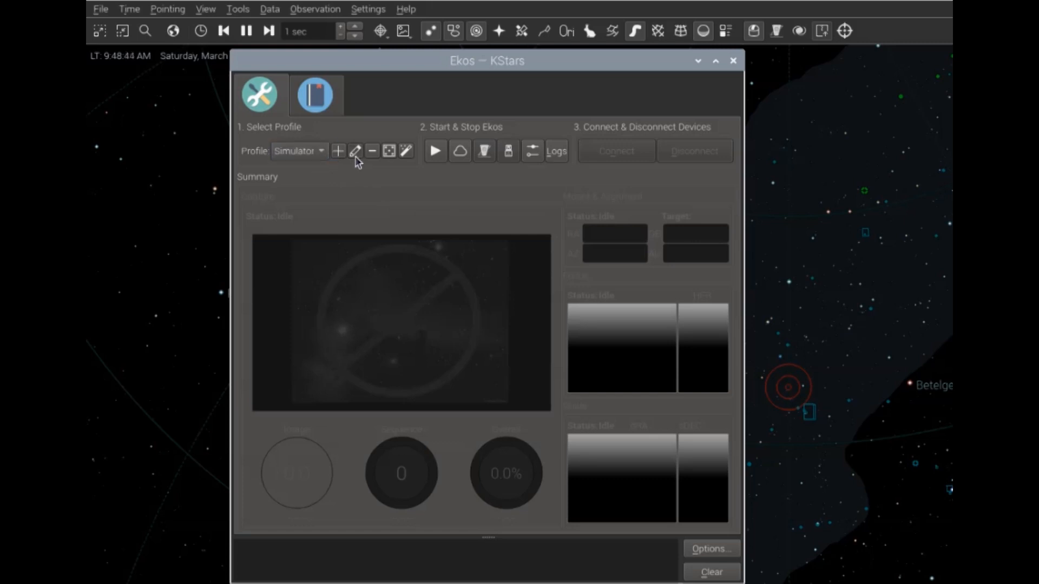
{"action": "left_click", "coordinate": [355, 151]}
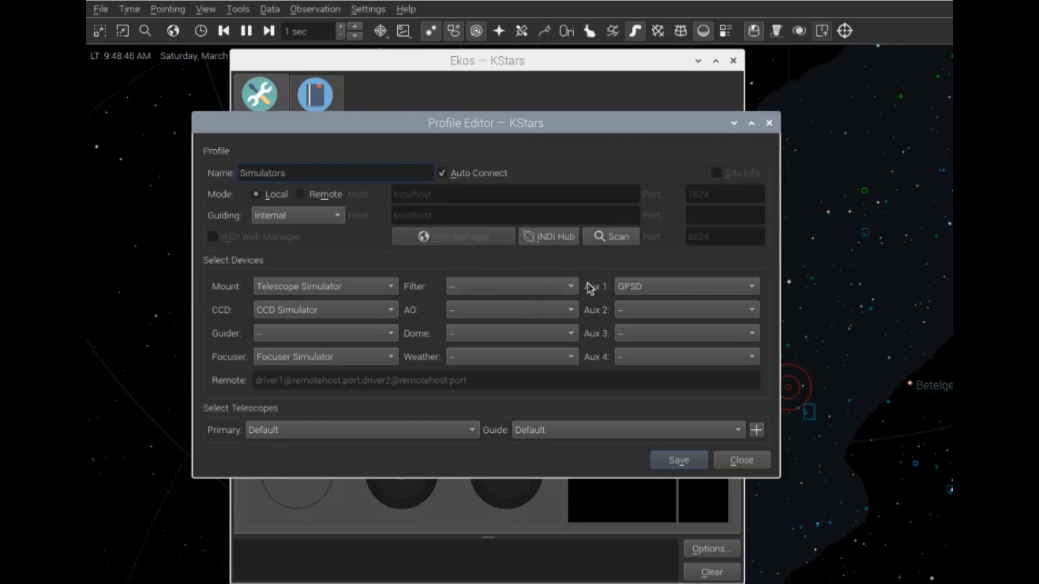
{"action": "mouse_move", "coordinate": [619, 304]}
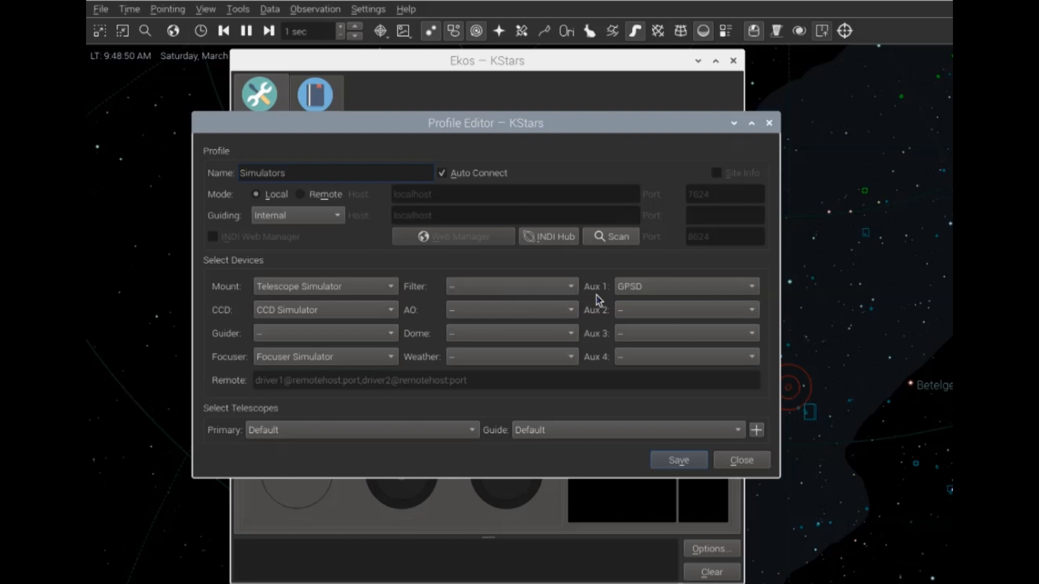
{"action": "mouse_move", "coordinate": [669, 291]}
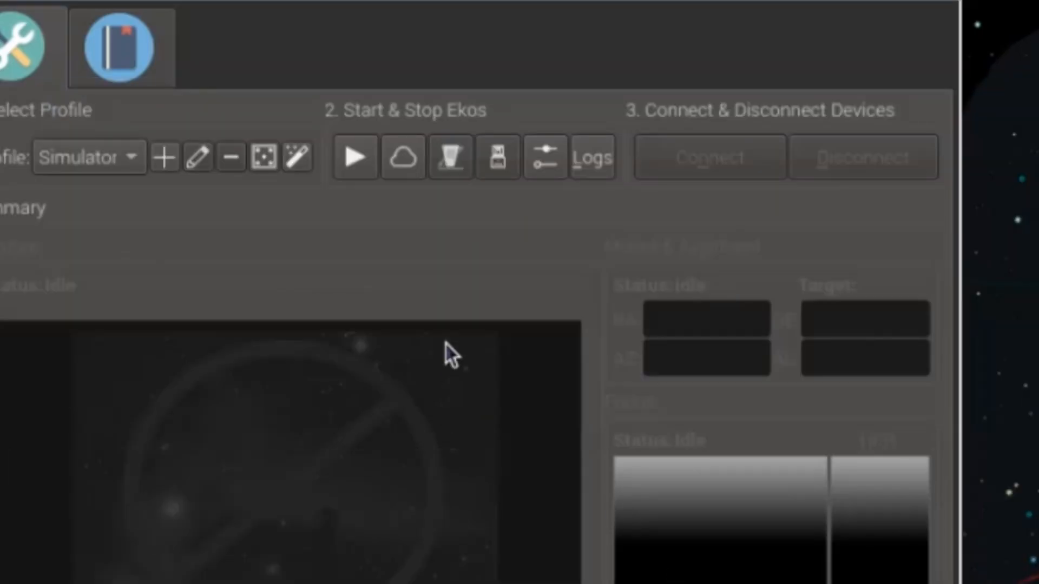
{"action": "mouse_move", "coordinate": [348, 175]}
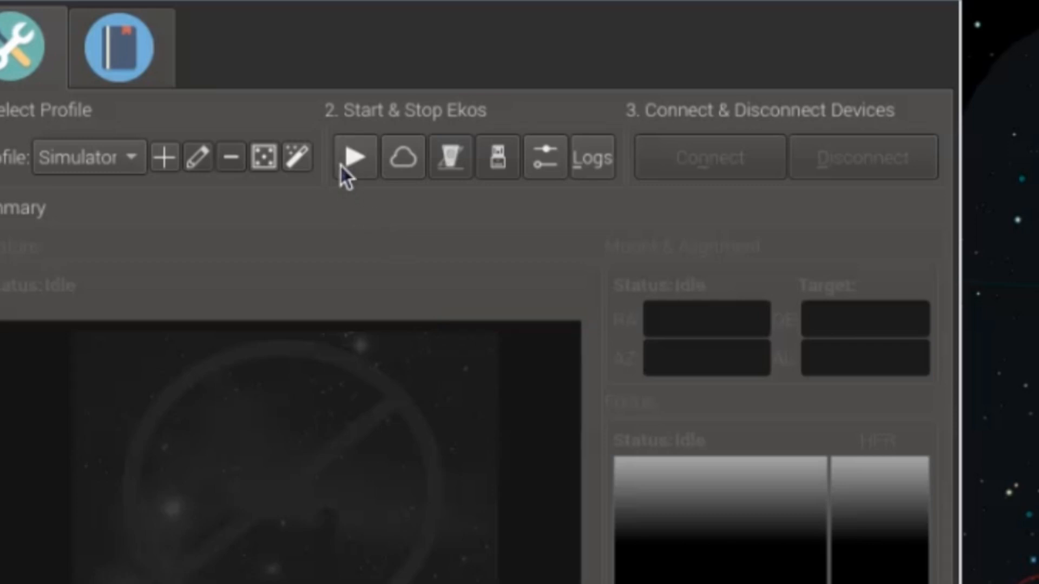
Start Ekos with the Simulators profile so the GPSD panel reports a 3D fix.
{"action": "left_click", "coordinate": [355, 157]}
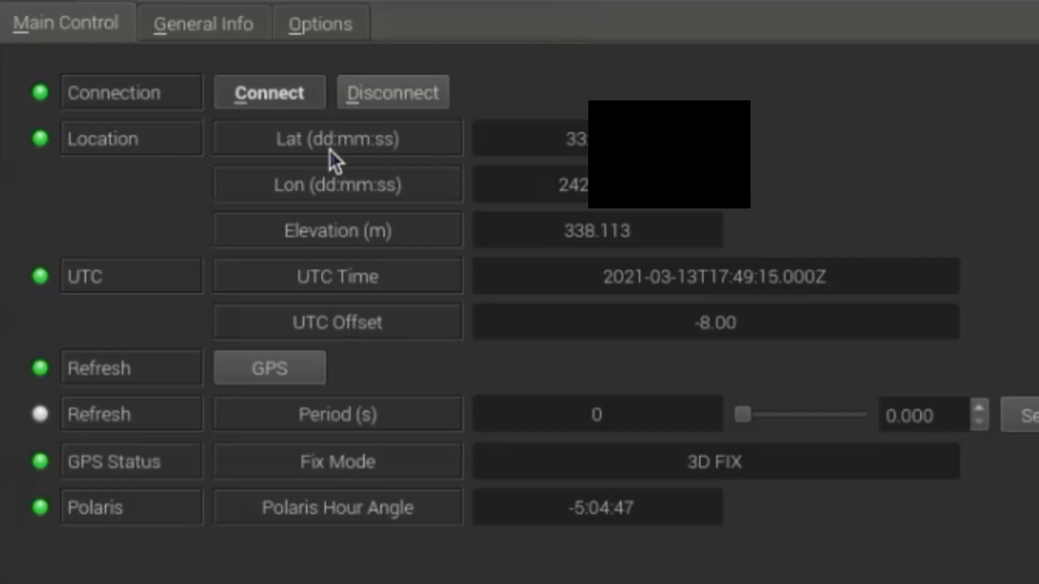
{"action": "mouse_move", "coordinate": [30, 7]}
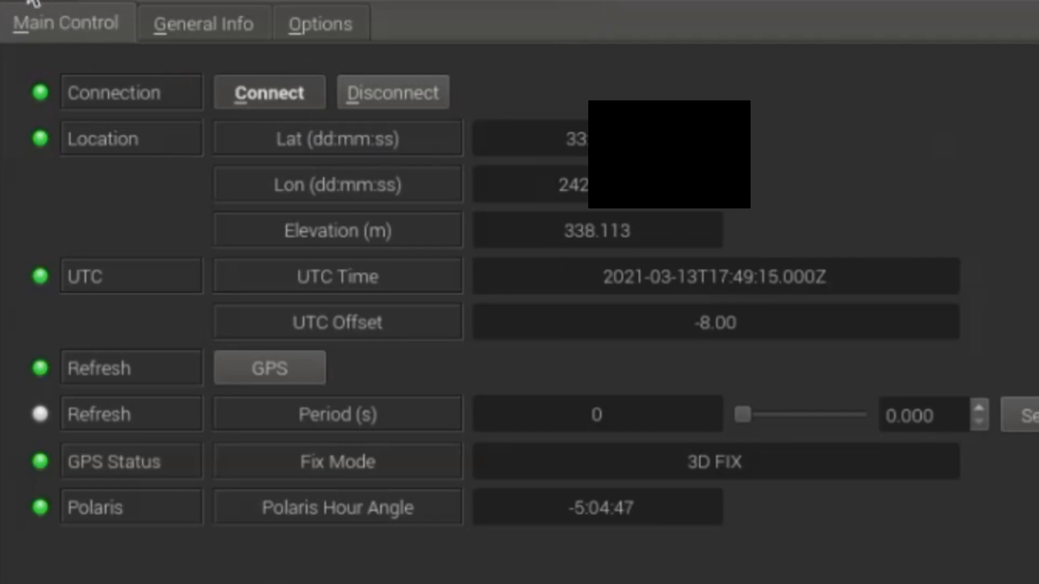
{"action": "mouse_move", "coordinate": [424, 422]}
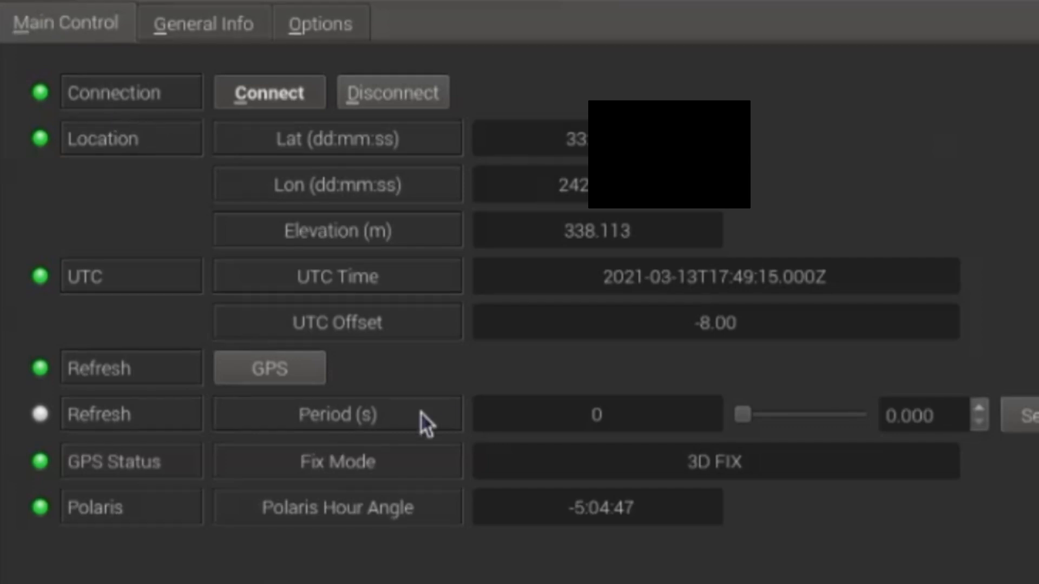
{"action": "mouse_move", "coordinate": [451, 419]}
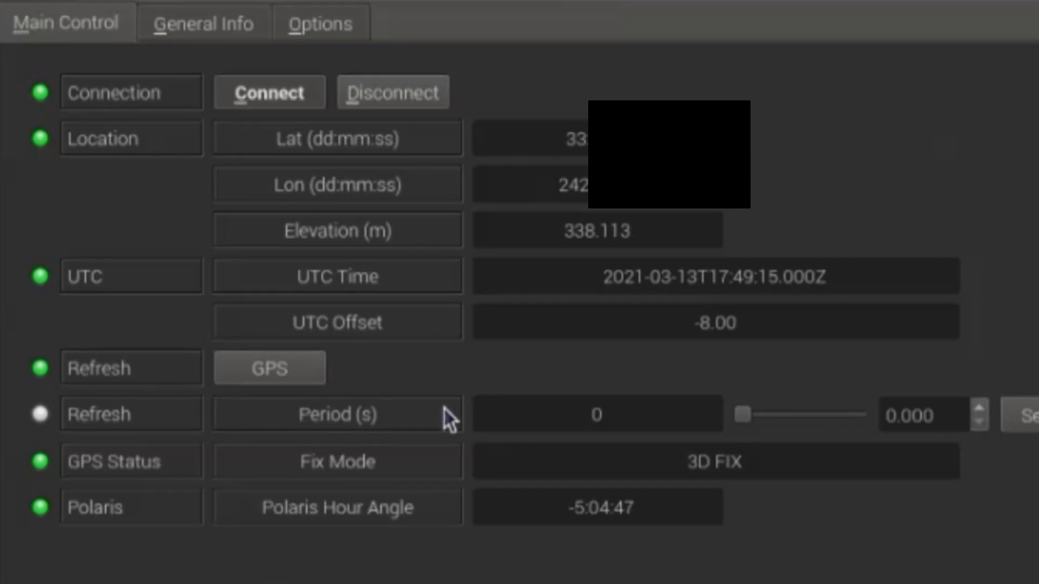
{"action": "mouse_move", "coordinate": [504, 360]}
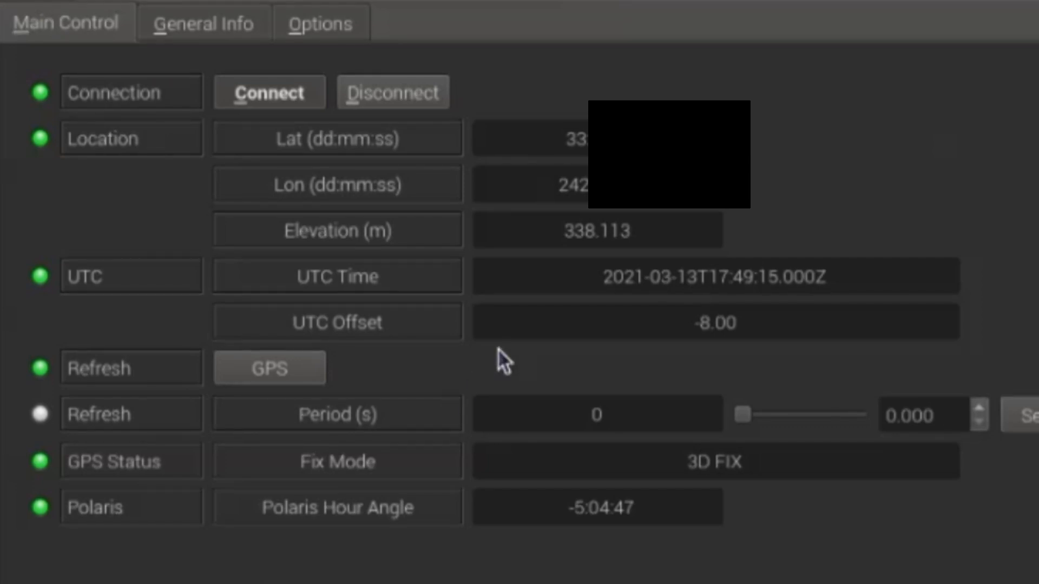
{"action": "mouse_move", "coordinate": [566, 218]}
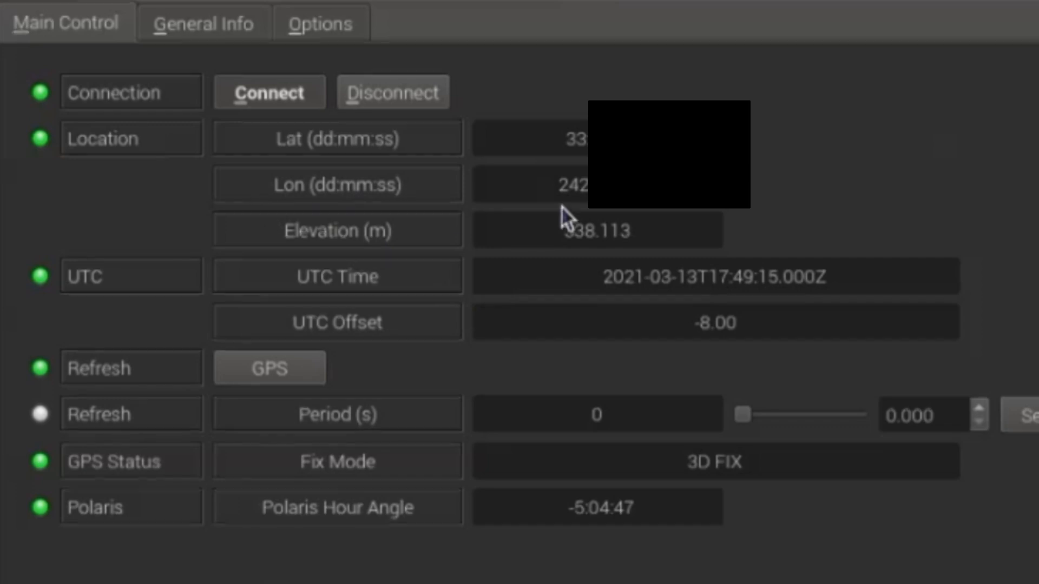
{"action": "mouse_move", "coordinate": [560, 213]}
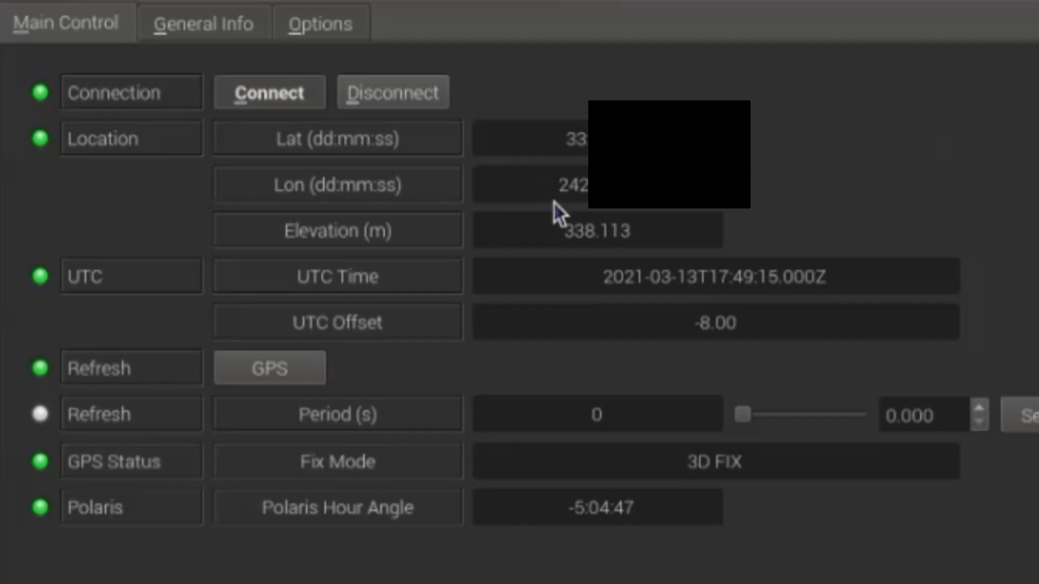
{"action": "mouse_move", "coordinate": [567, 212]}
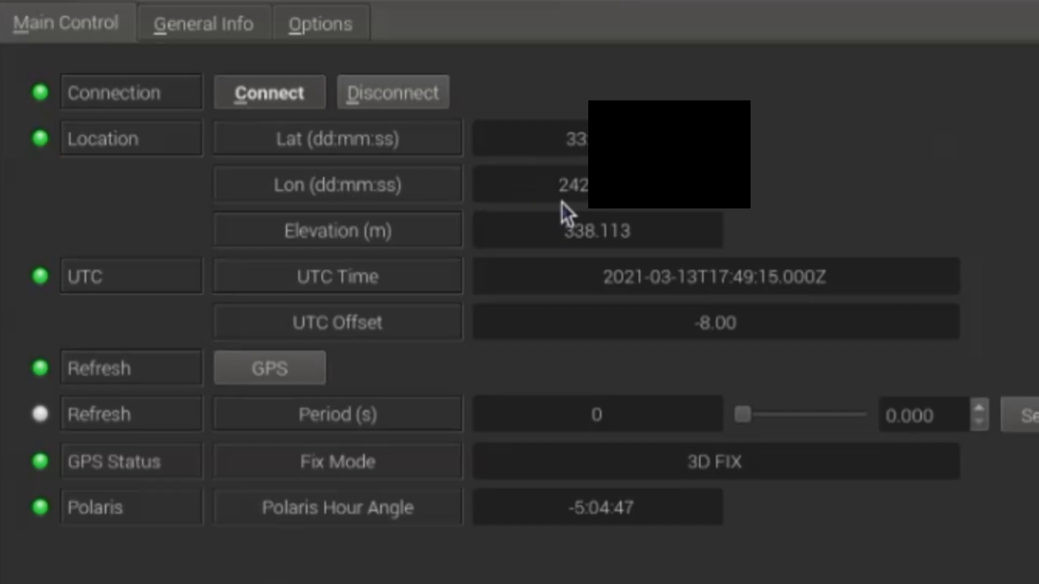
{"action": "mouse_move", "coordinate": [550, 216]}
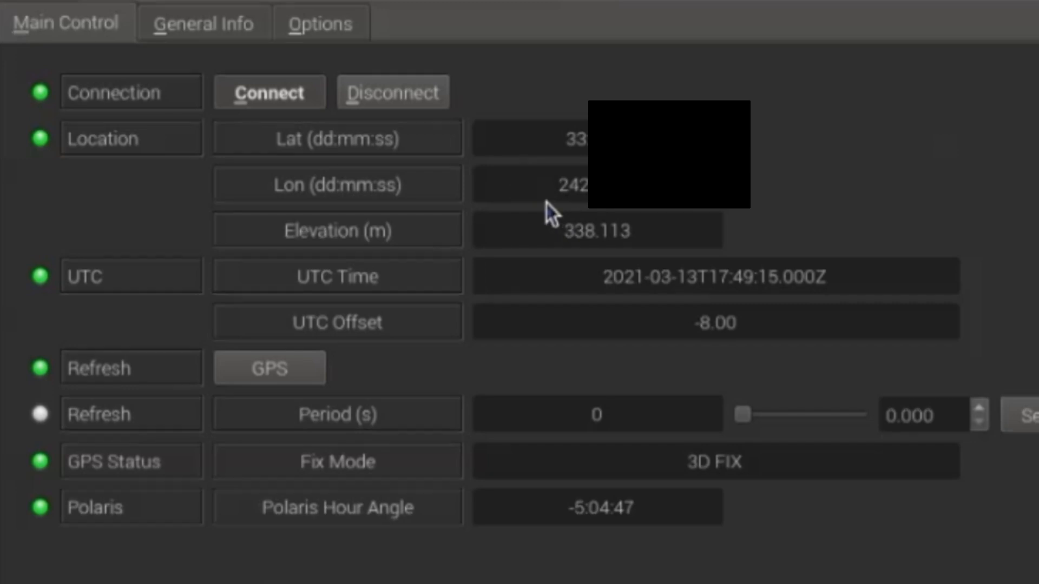
{"action": "mouse_move", "coordinate": [553, 210]}
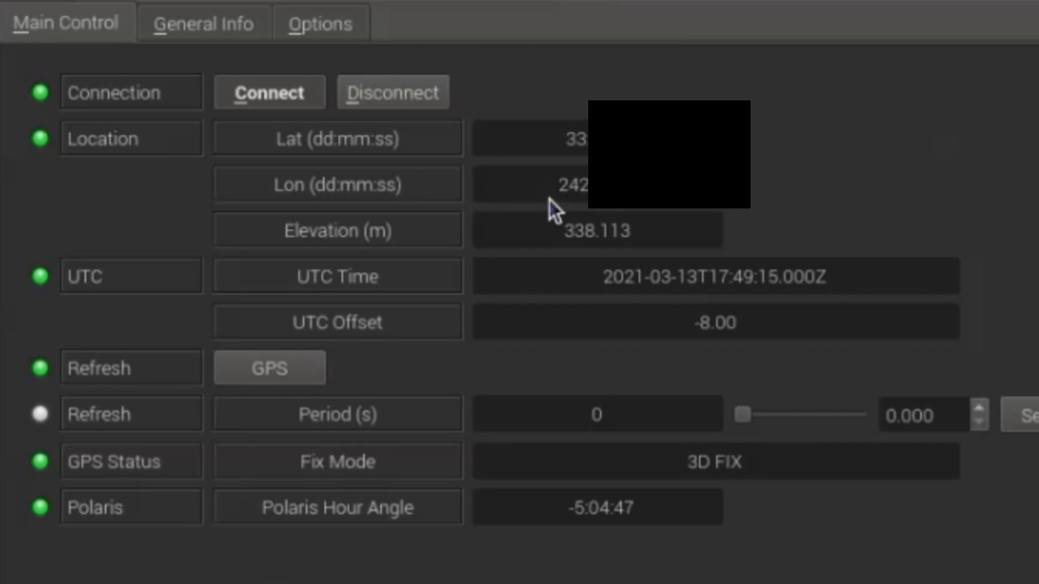
{"action": "mouse_move", "coordinate": [566, 203]}
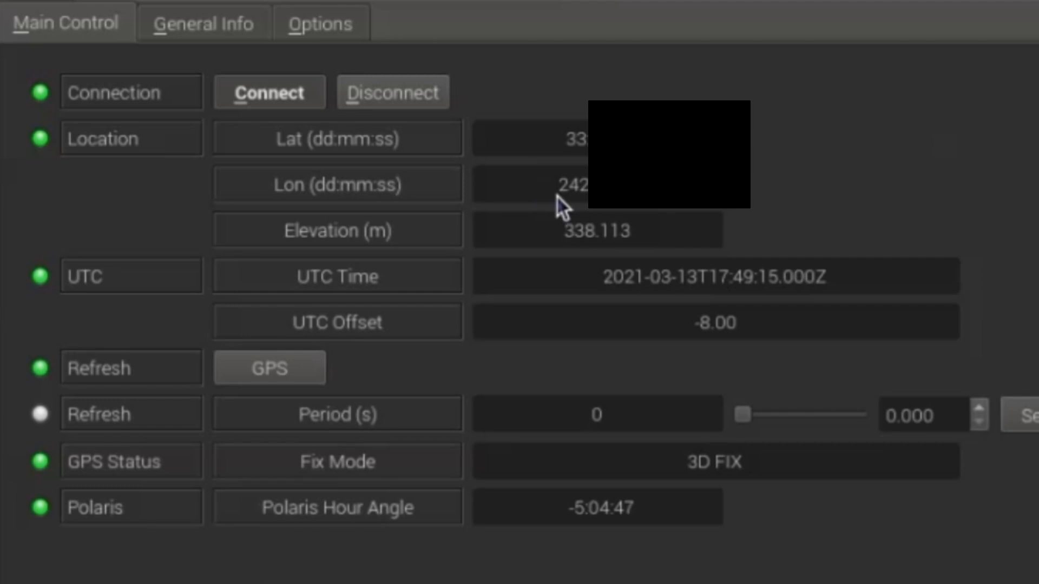
{"action": "mouse_move", "coordinate": [571, 233]}
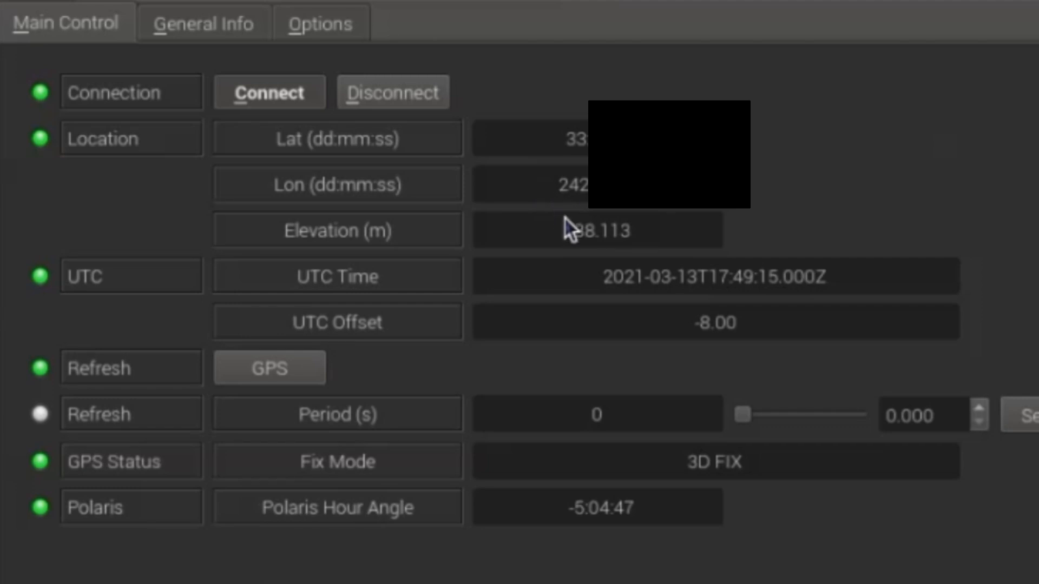